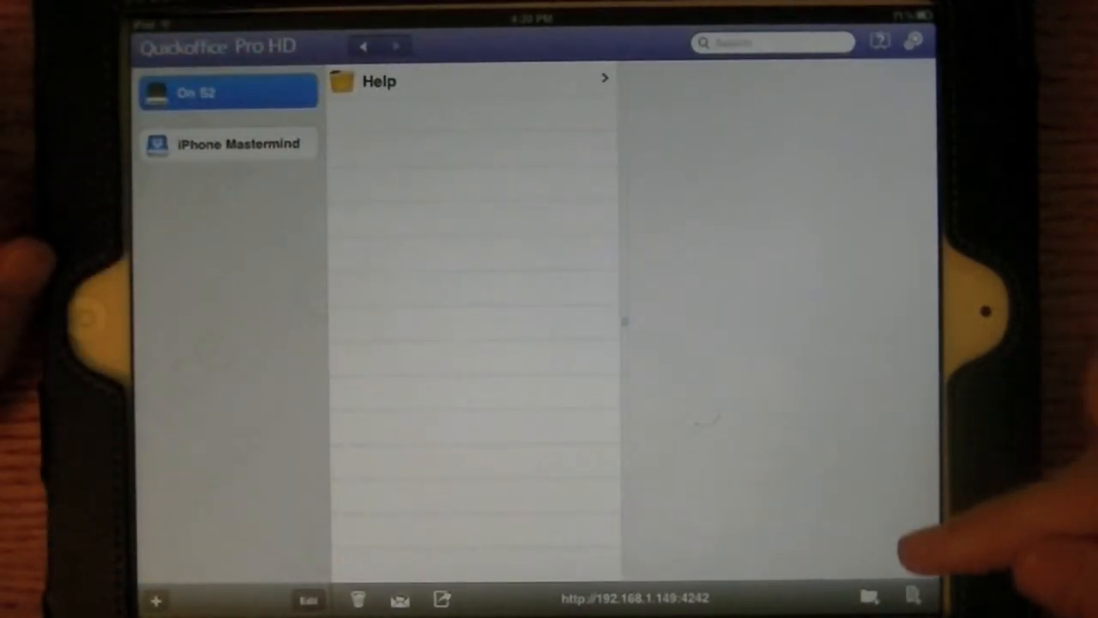
Create a new Word document with the line 'Test title' and begin the 'Test body' line.
{"action": "left_click", "coordinate": [155, 599]}
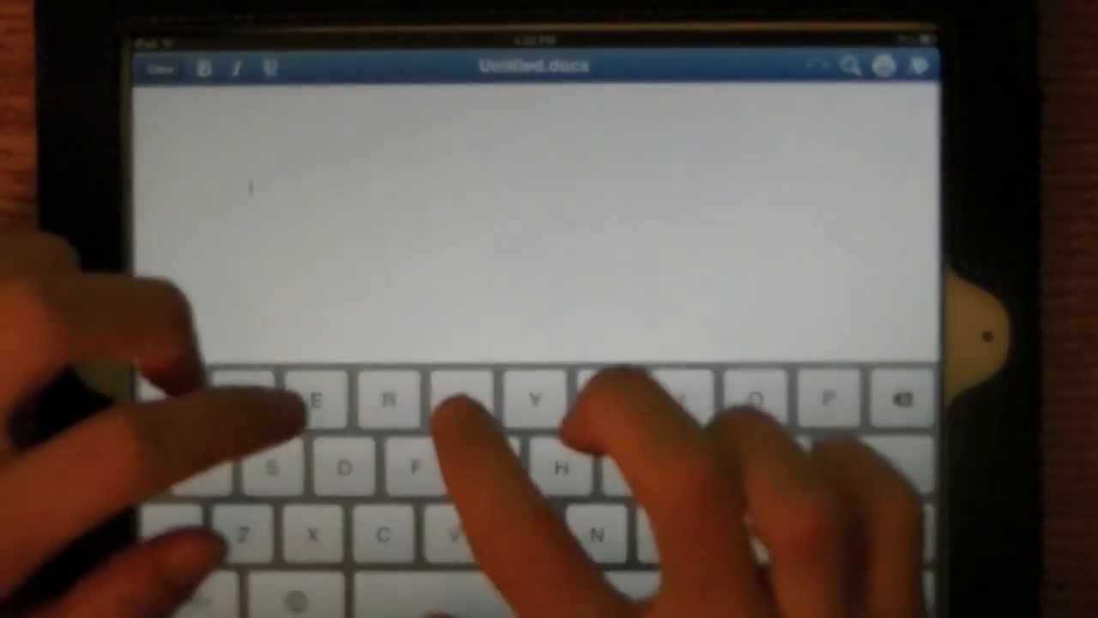
{"action": "type", "text": "Test title"}
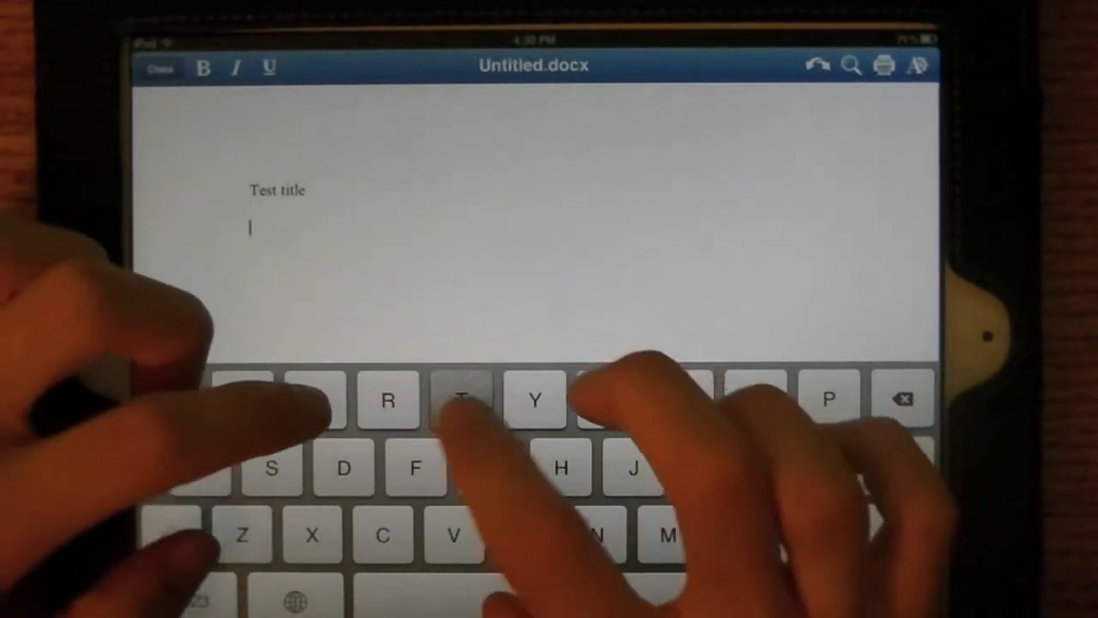
{"action": "type", "text": "Test"}
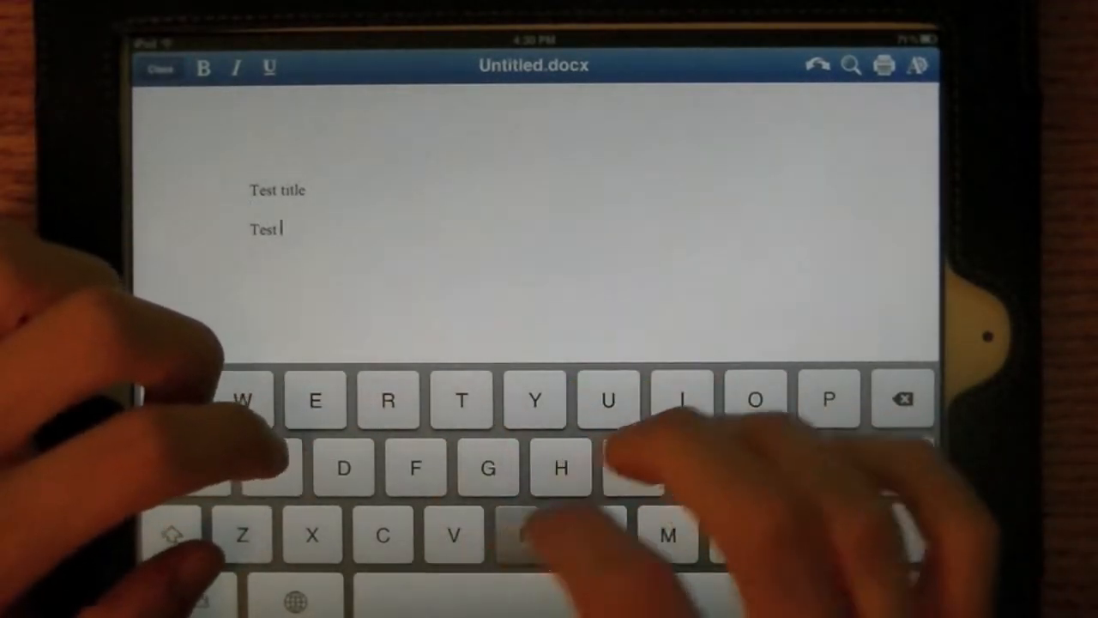
{"action": "type", "text": "body pu"}
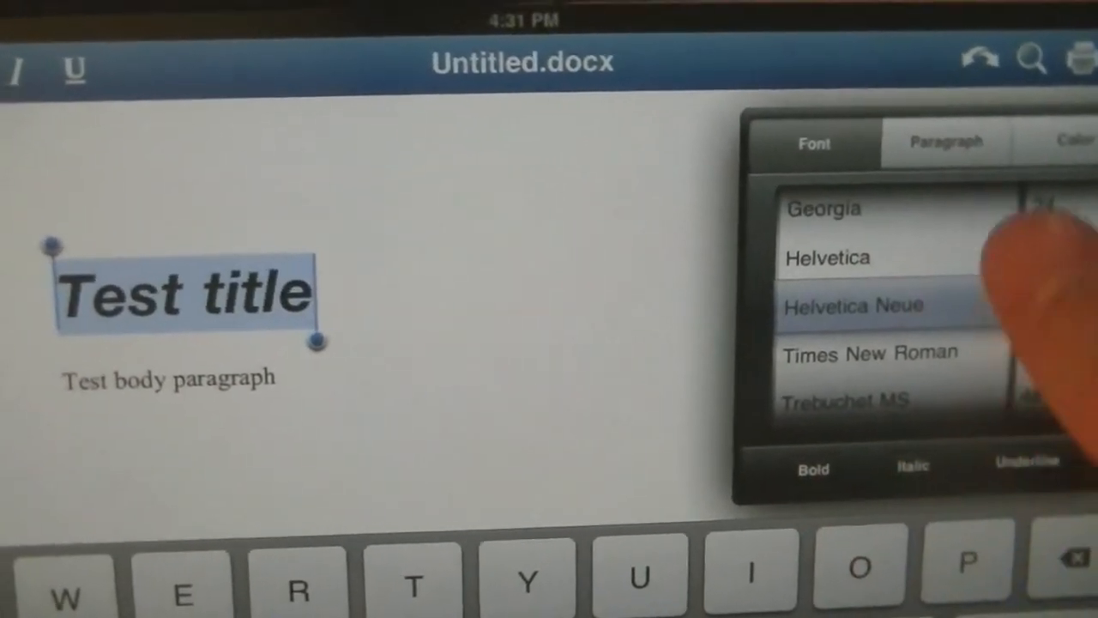
Set the title's font to Helvetica Neue.
{"action": "left_click", "coordinate": [946, 142]}
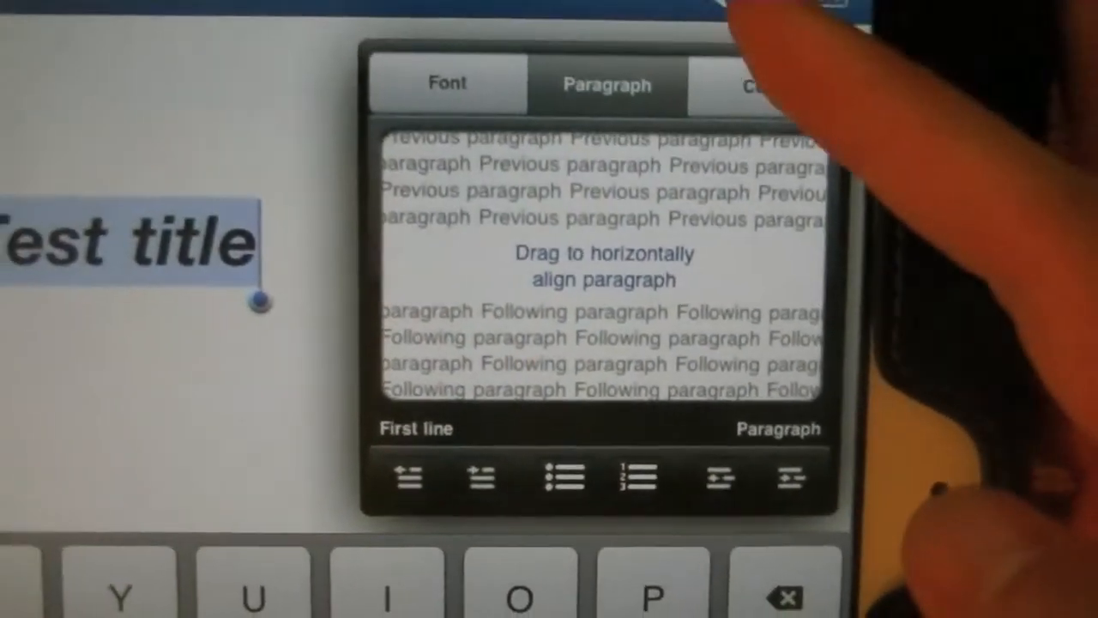
Center the title and change its font colour to dark navy.
{"action": "left_click", "coordinate": [753, 85]}
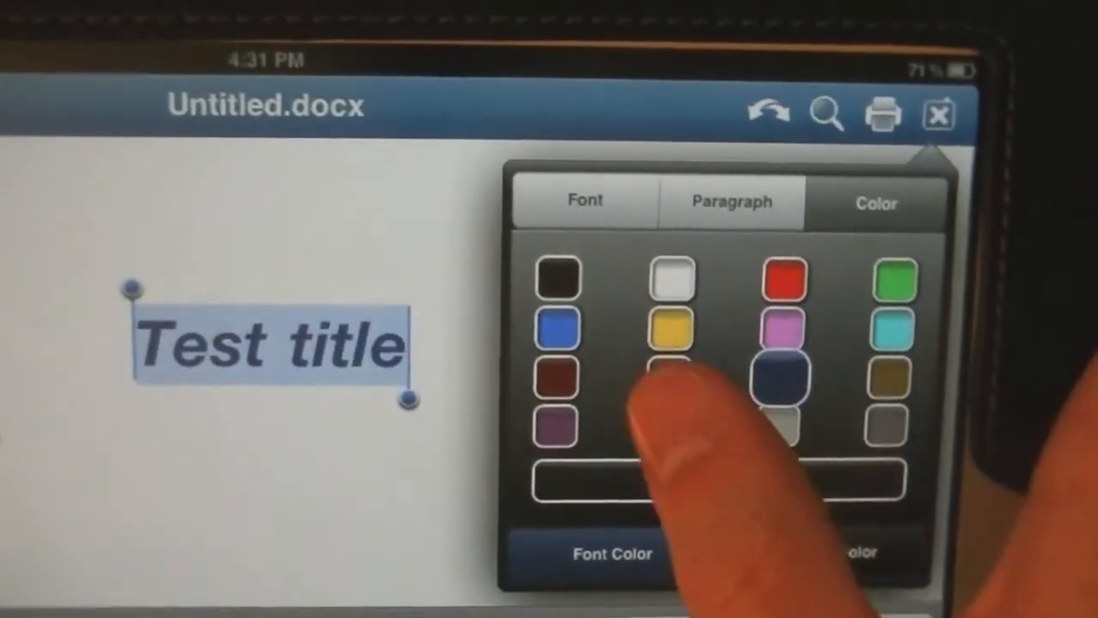
{"action": "left_click", "coordinate": [672, 330]}
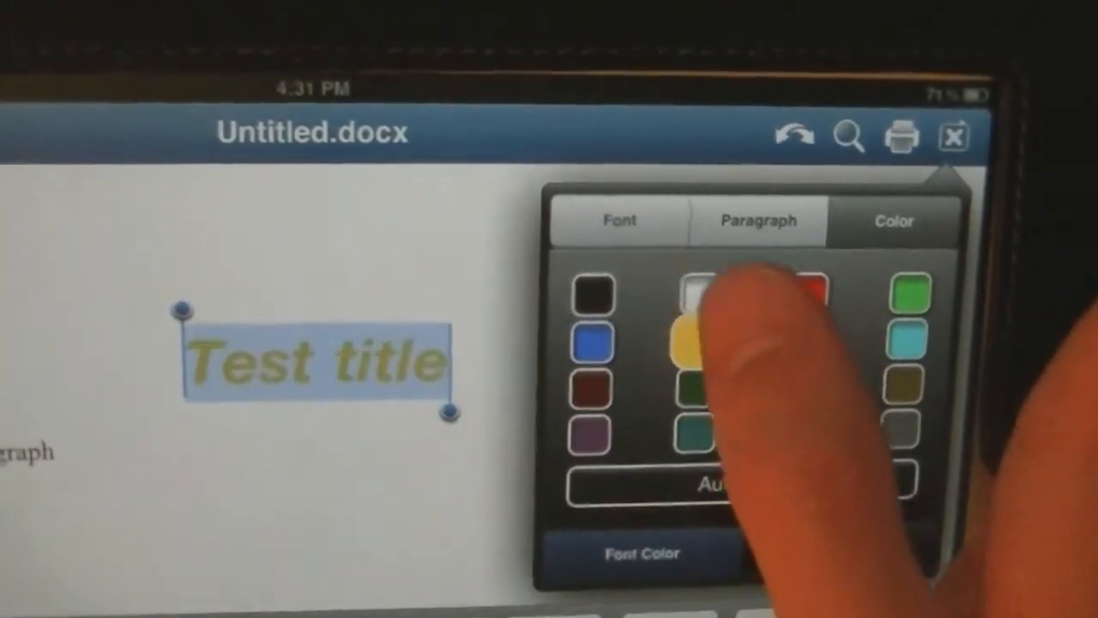
{"action": "left_click", "coordinate": [909, 296]}
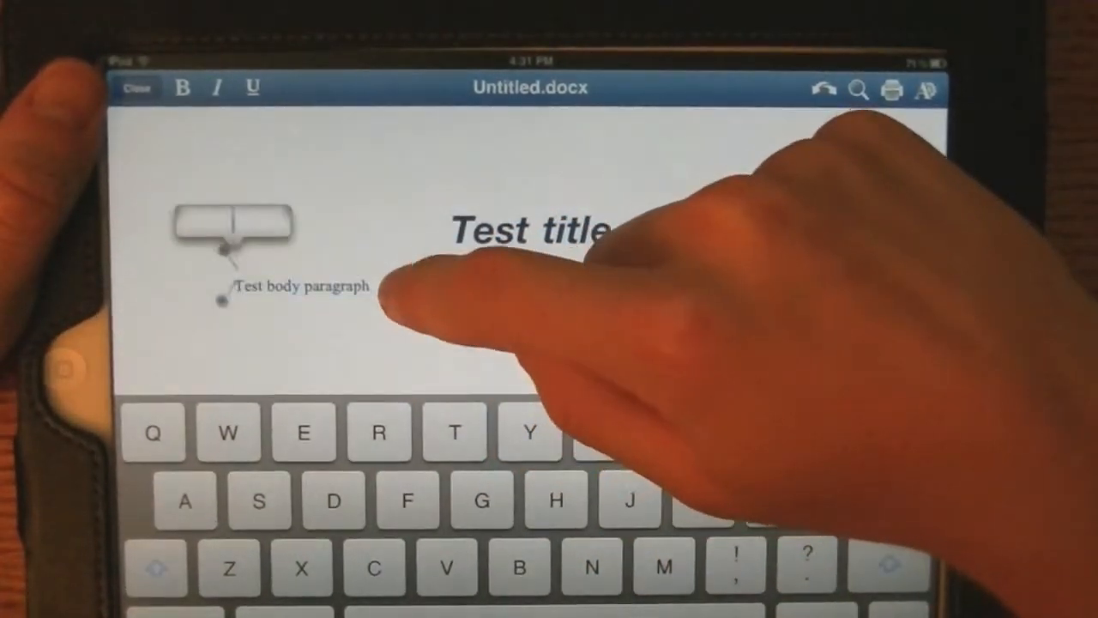
Append words like 'dunked kendo hidden dim' and 'Deirdre drink' to the body paragraph.
{"action": "double_click", "coordinate": [301, 286]}
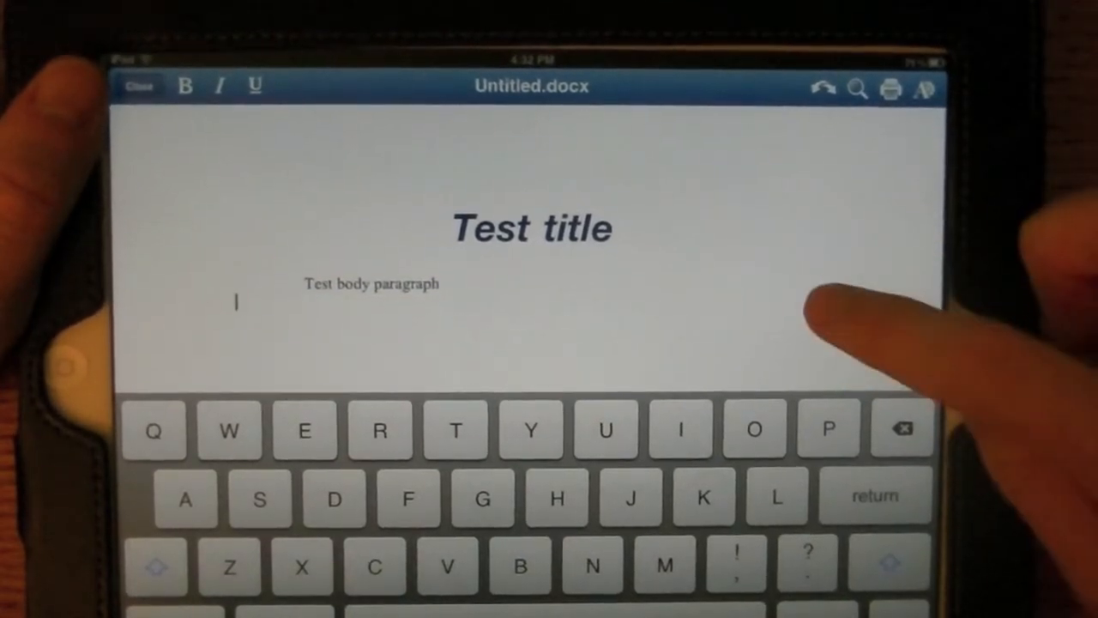
{"action": "left_click", "coordinate": [370, 284]}
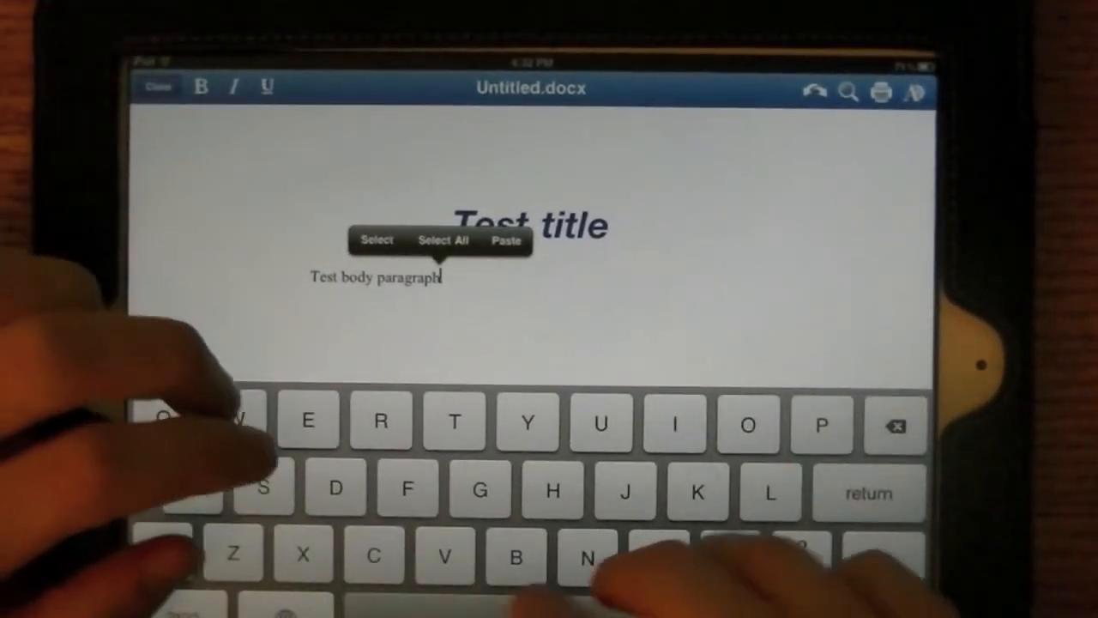
{"action": "type", "text": "hdheidheihde"}
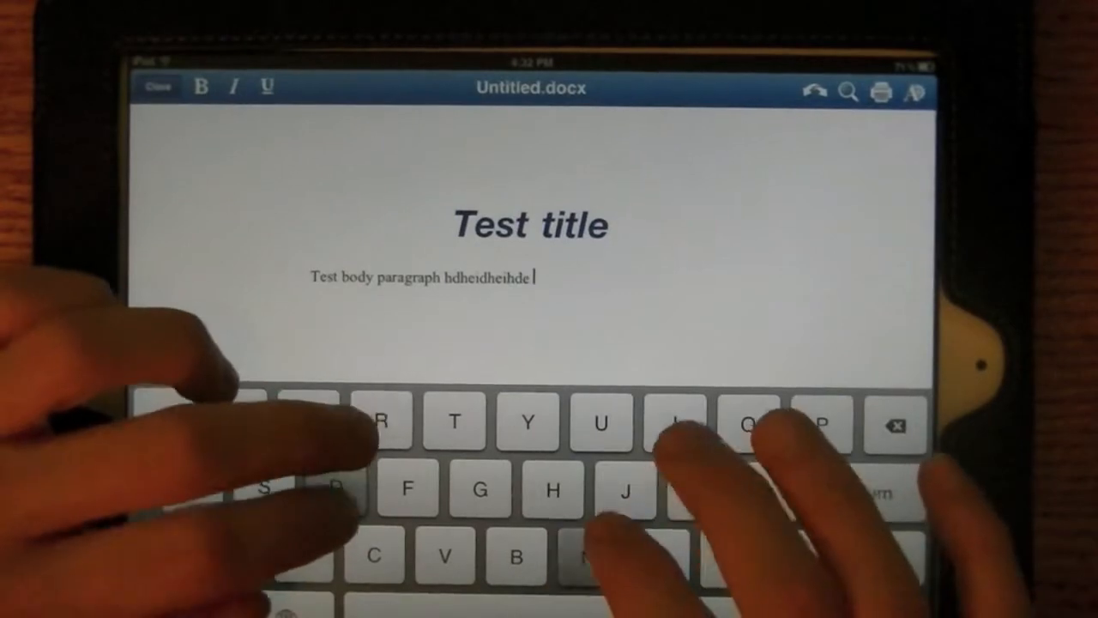
{"action": "type", "text": "dunked kendo hidden dim"}
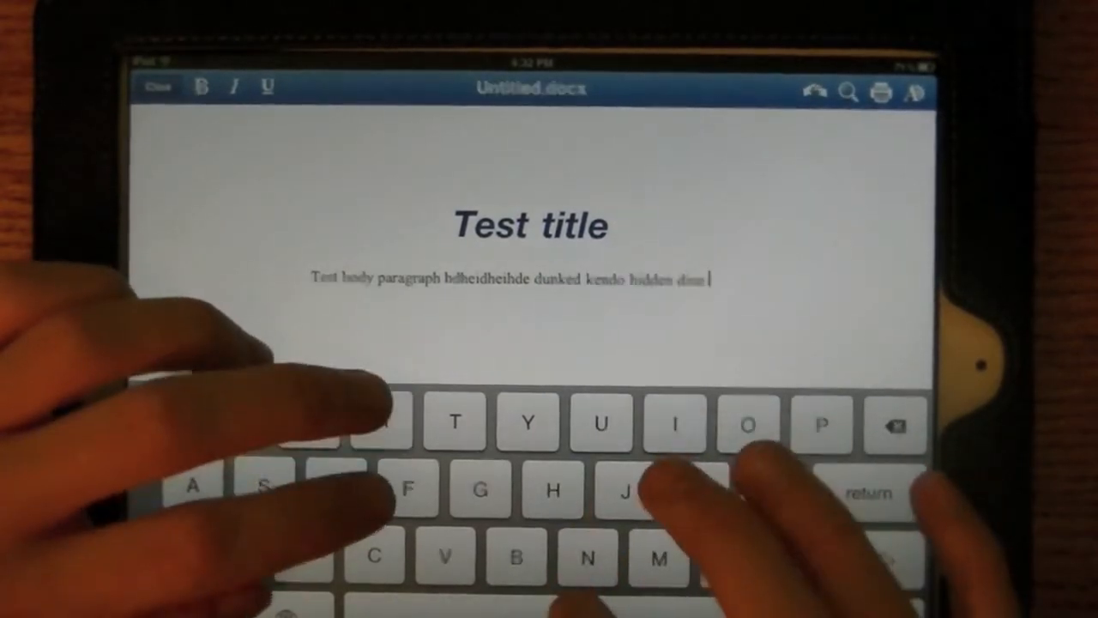
{"action": "type", "text": "Deirdre drink"}
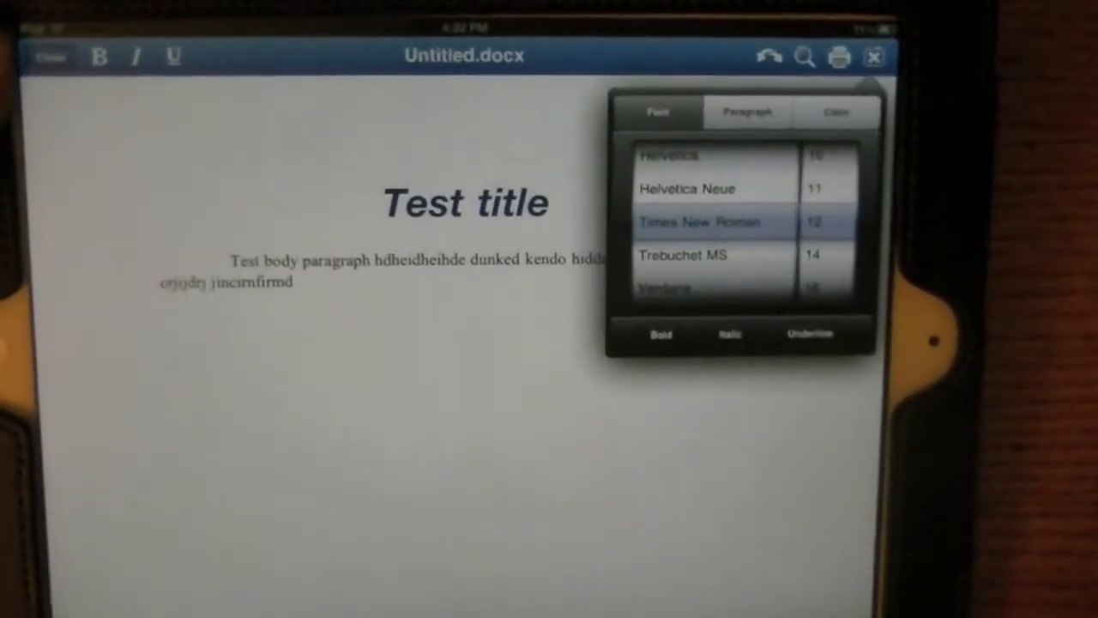
Switch the body paragraph and Ter, High, Non lines from numbered to bulleted list.
{"action": "left_click", "coordinate": [746, 112]}
{"action": "type", "text": "Non"}
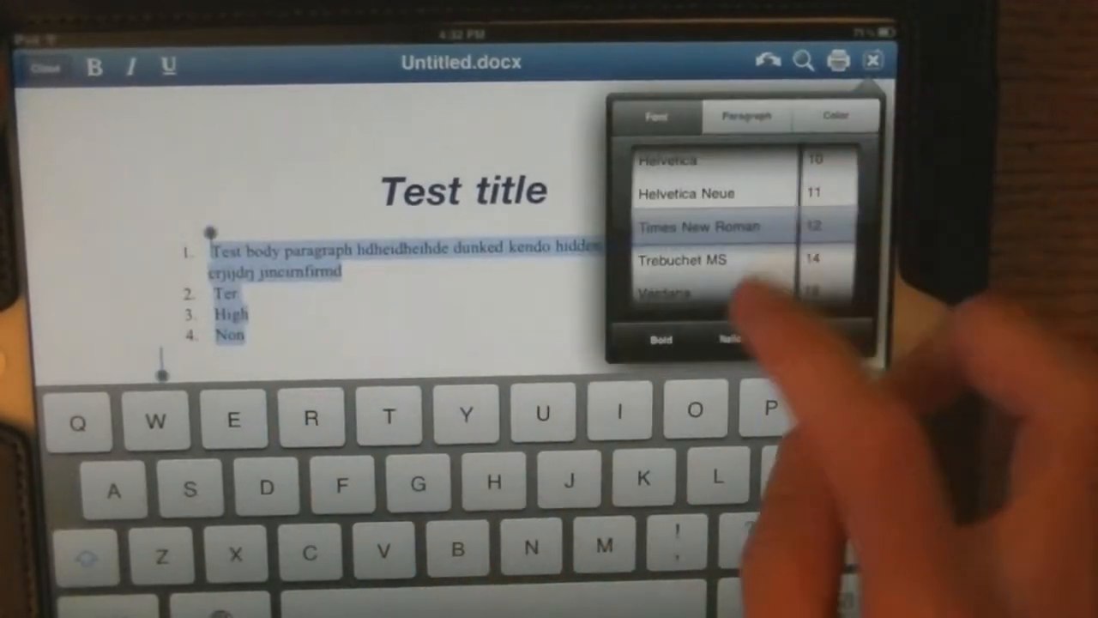
{"action": "left_click", "coordinate": [745, 115]}
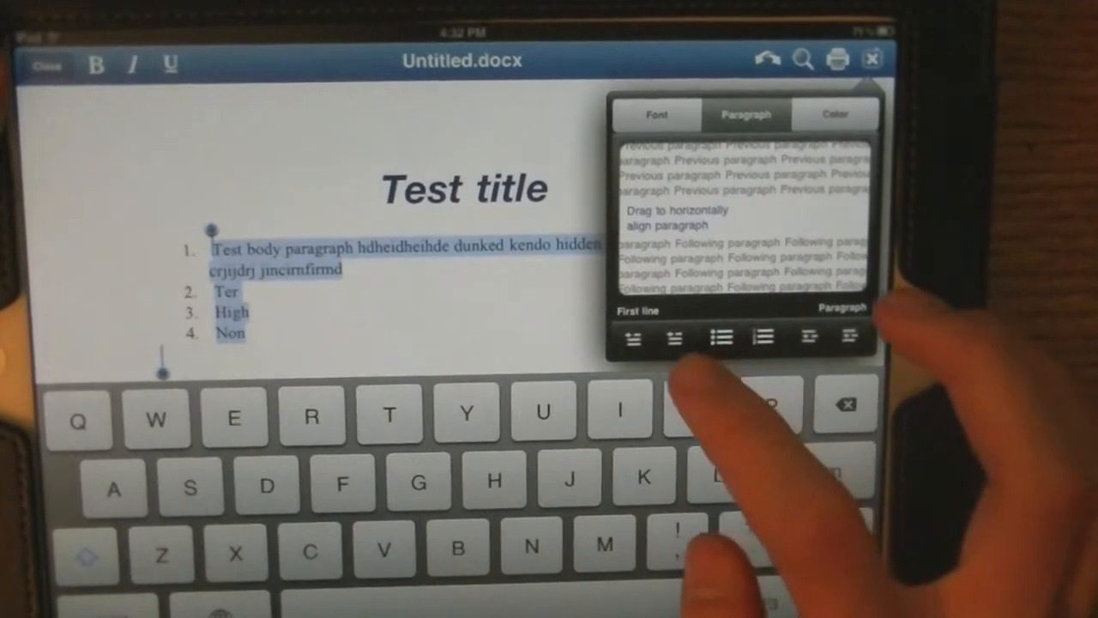
{"action": "left_click", "coordinate": [722, 337]}
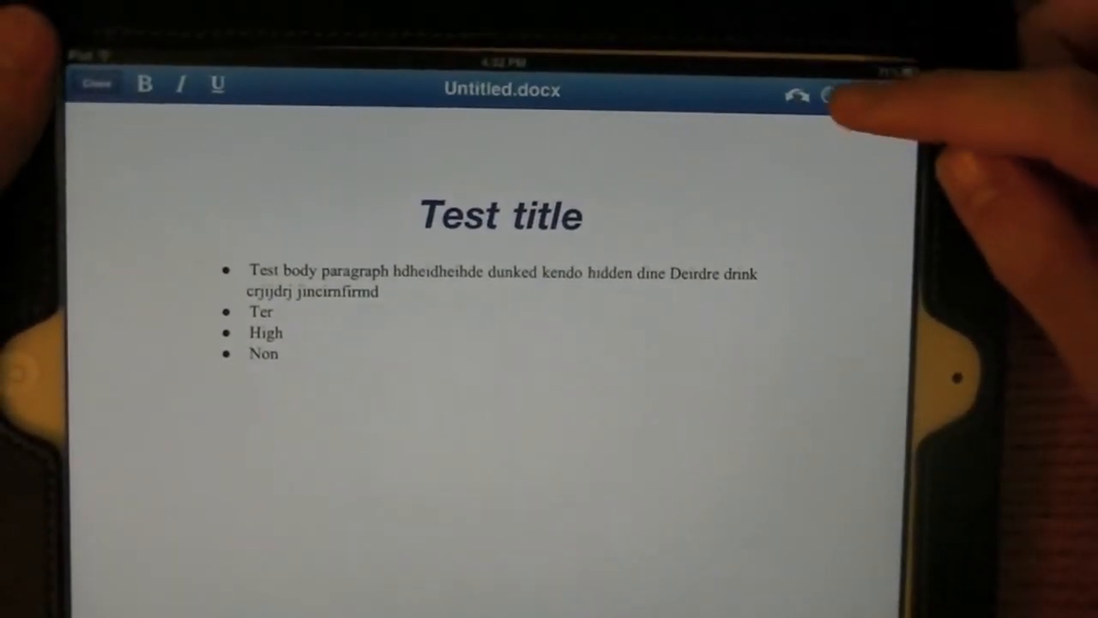
Open Find & Replace and enter 'tes' as the search term.
{"action": "left_click", "coordinate": [826, 95]}
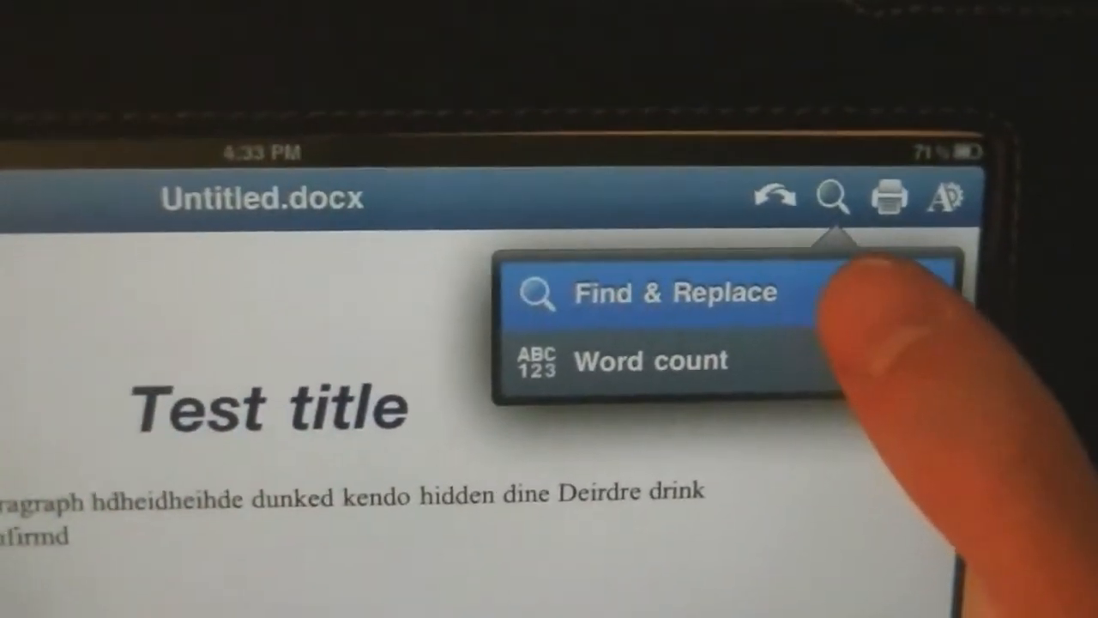
{"action": "left_click", "coordinate": [673, 292]}
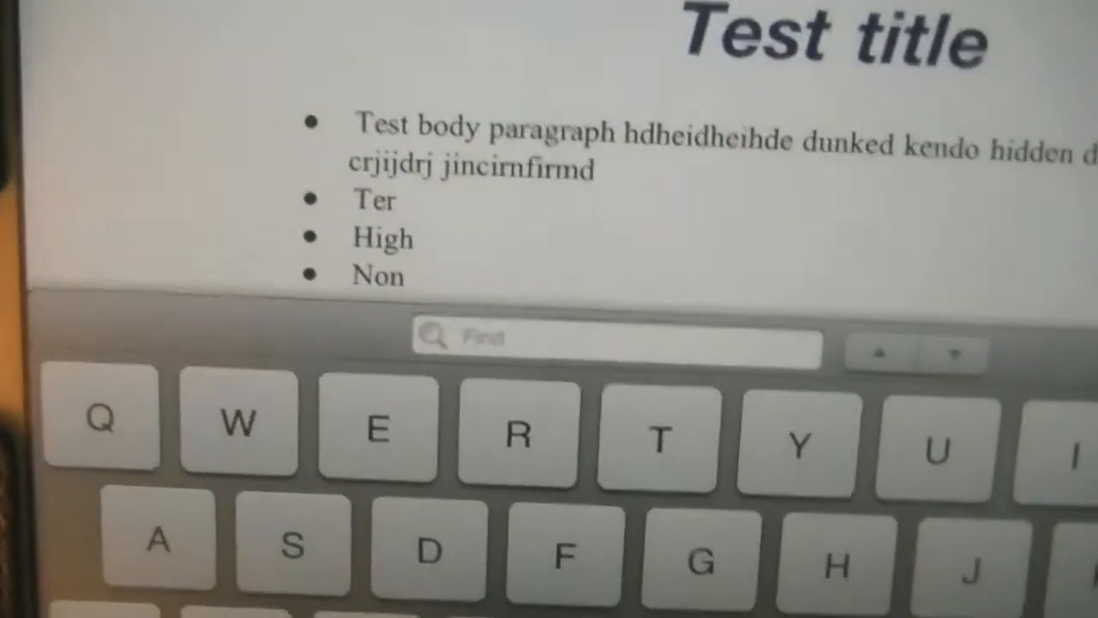
{"action": "type", "text": "tes"}
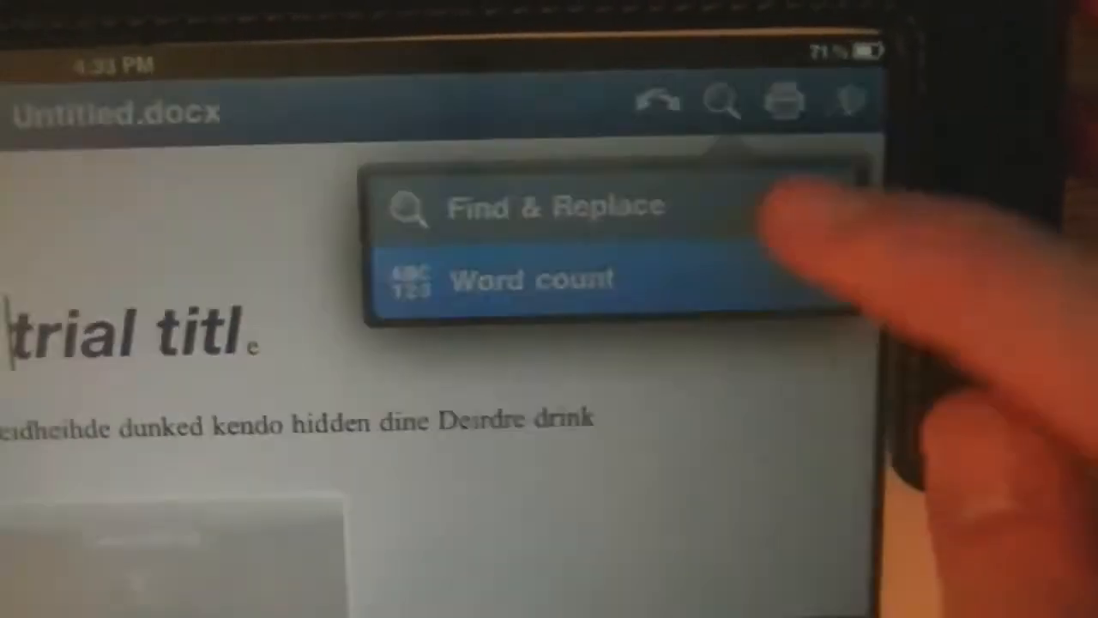
{"action": "left_click", "coordinate": [535, 279]}
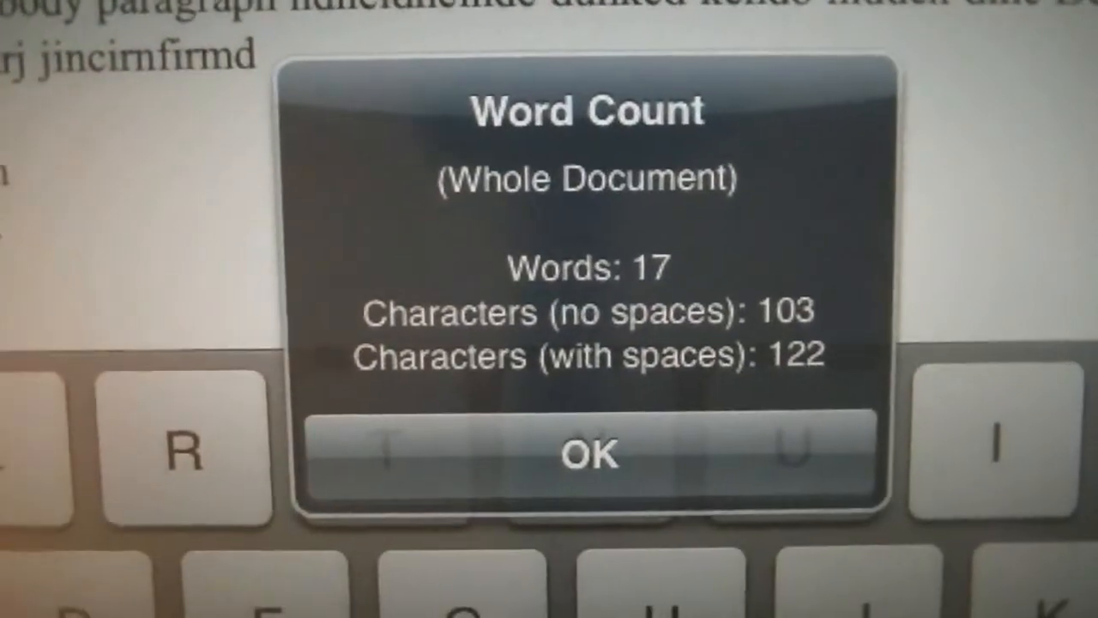
{"action": "left_click", "coordinate": [588, 455]}
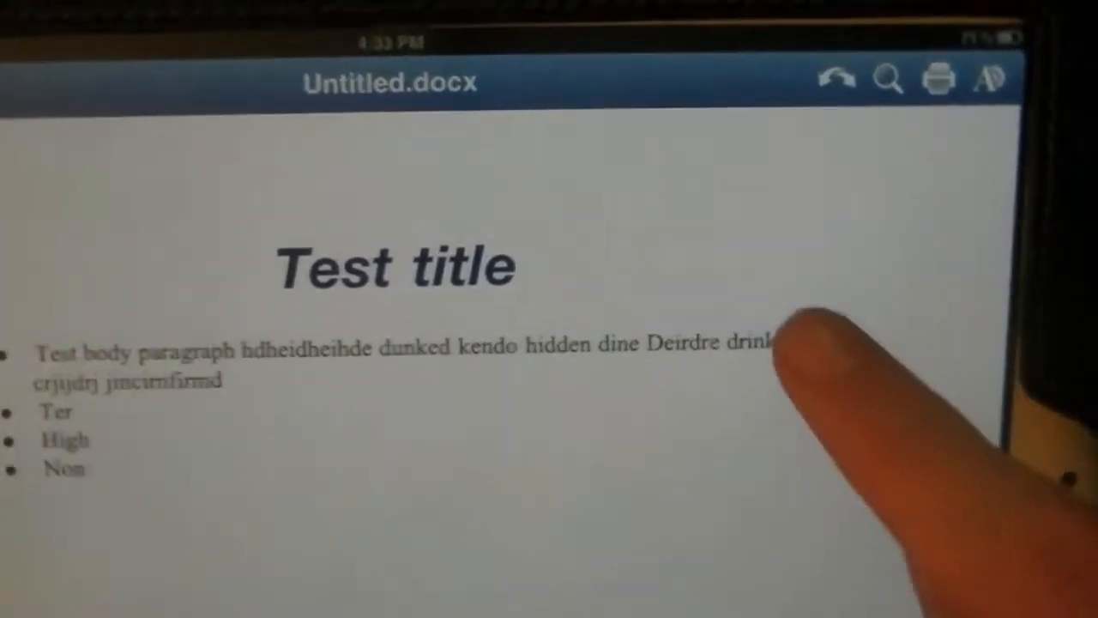
Close the document and save it as 'test word document.docx'.
{"action": "left_click", "coordinate": [939, 79]}
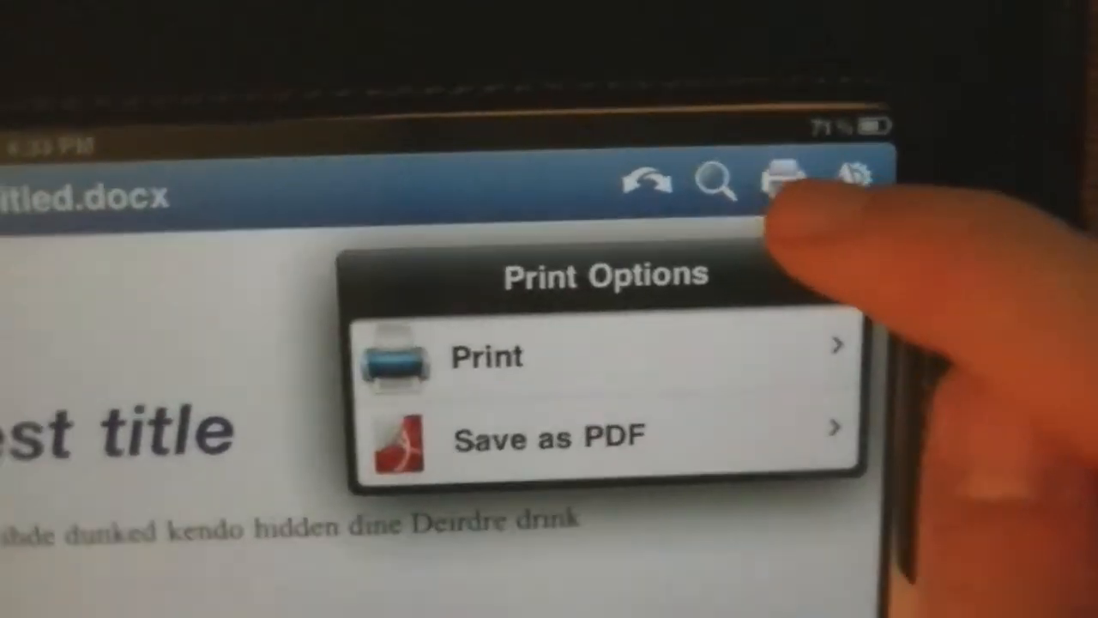
{"action": "left_click", "coordinate": [486, 357]}
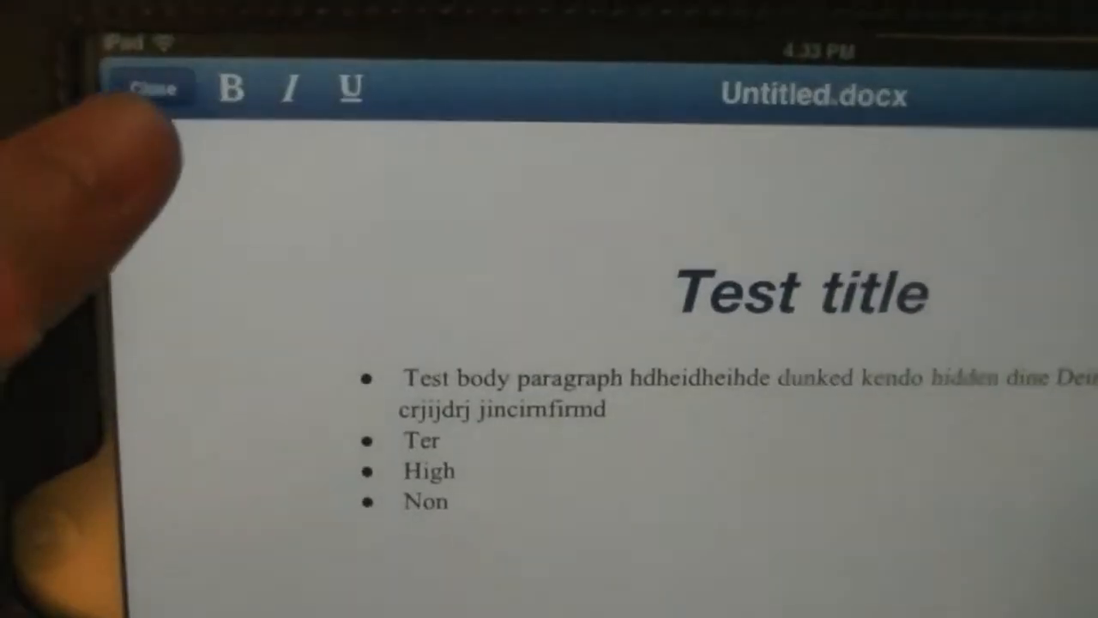
{"action": "left_click", "coordinate": [150, 88]}
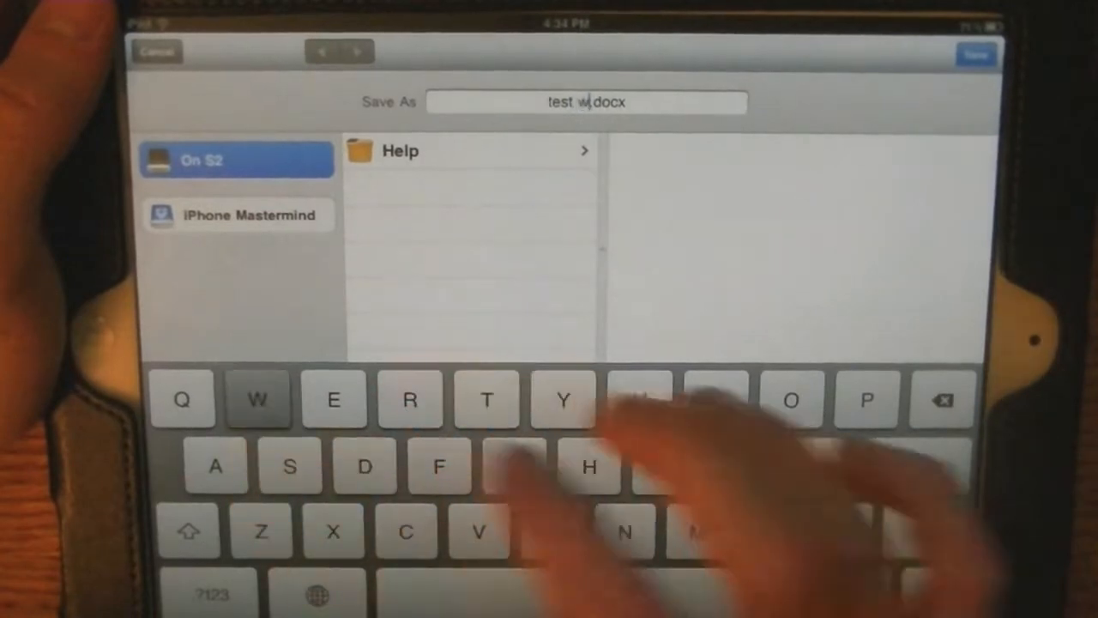
{"action": "type", "text": "ord docum"}
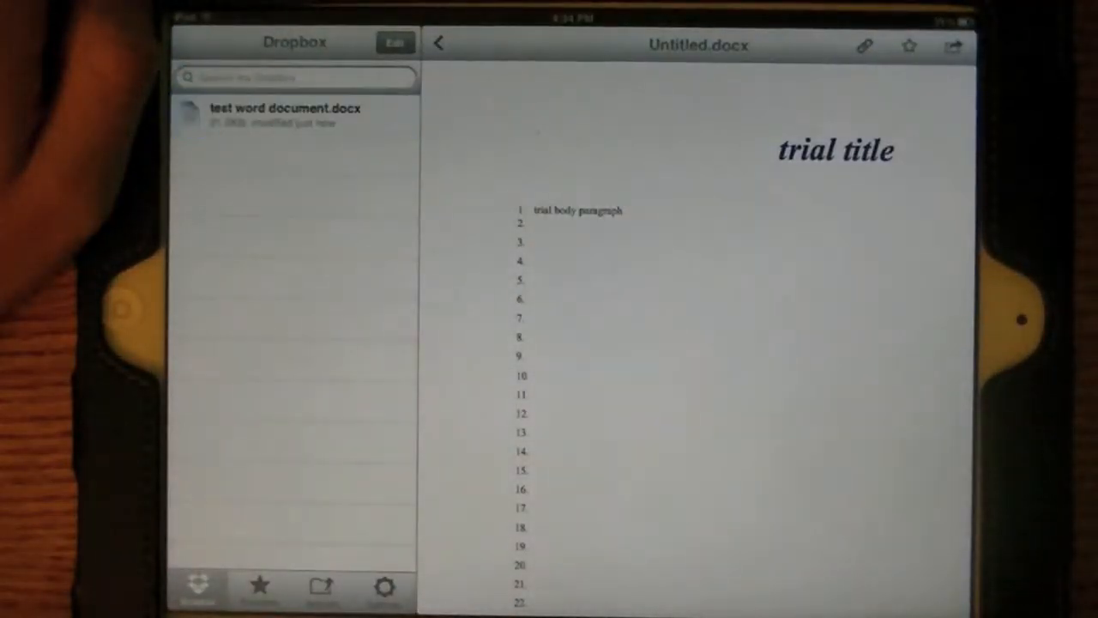
Open test word document.docx from the Dropbox file list.
{"action": "left_click", "coordinate": [287, 114]}
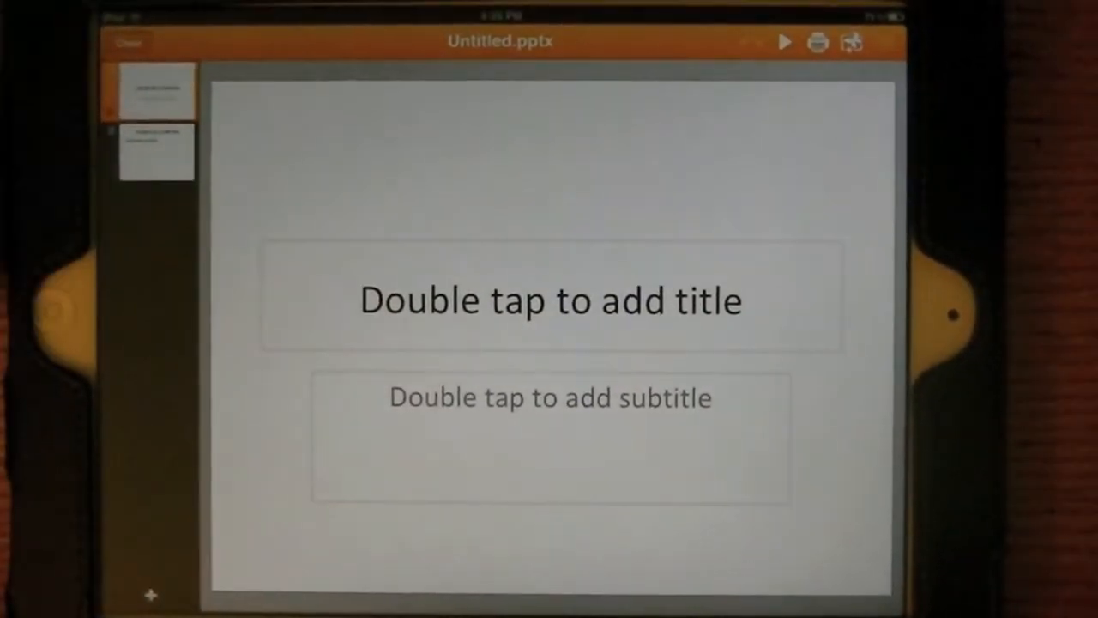
Type 'Test title' into the title placeholder and 'Test subtitle' into the subtitle.
{"action": "left_click", "coordinate": [549, 301]}
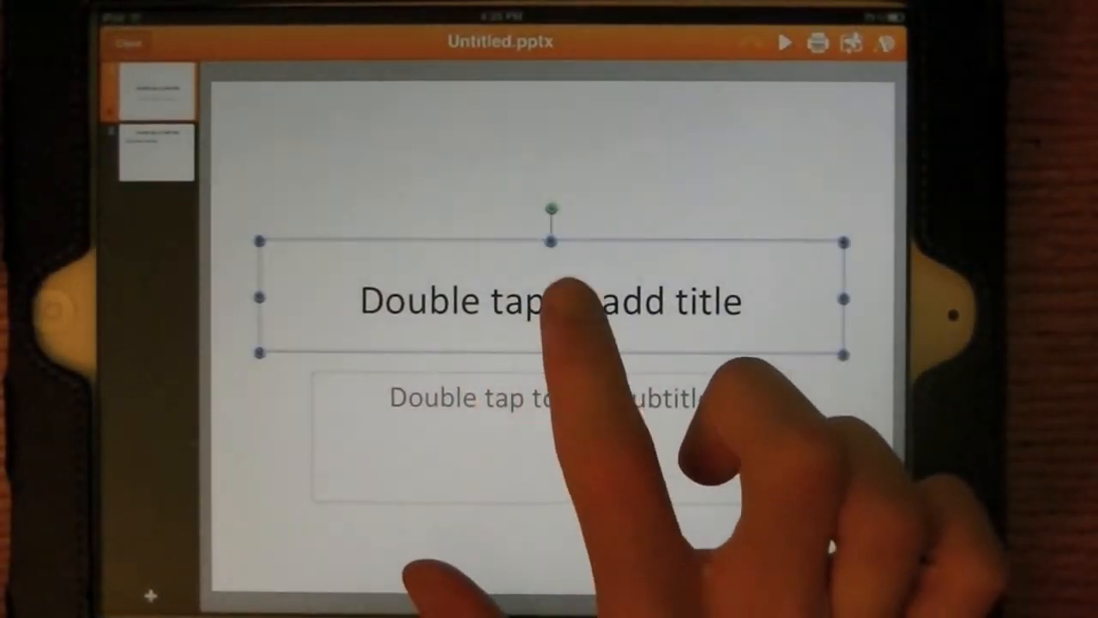
{"action": "double_click", "coordinate": [549, 301]}
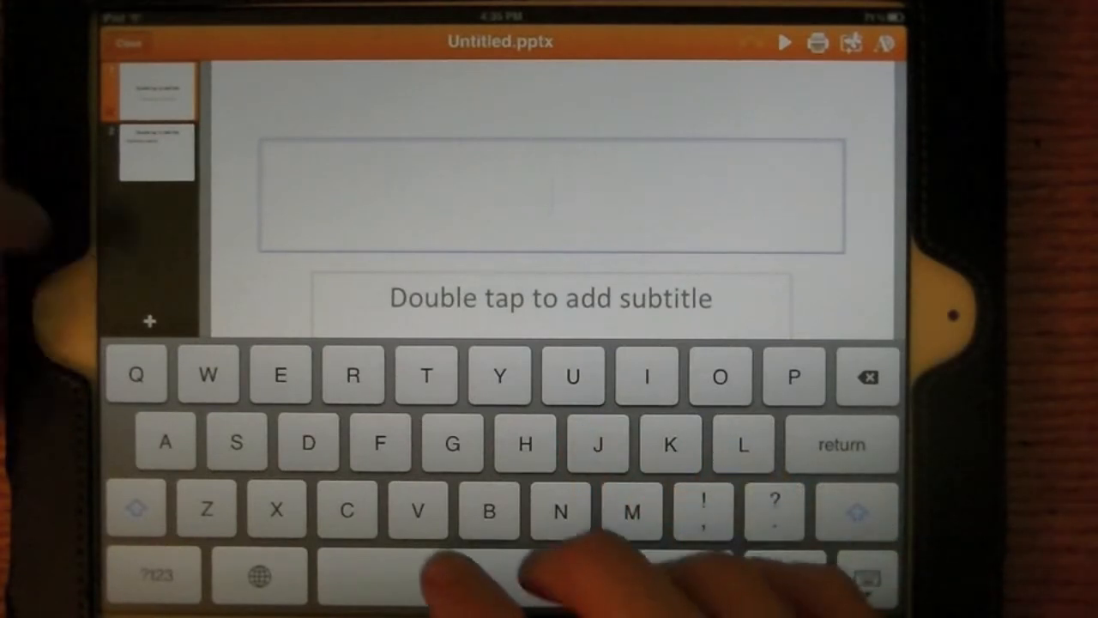
{"action": "type", "text": "Test title"}
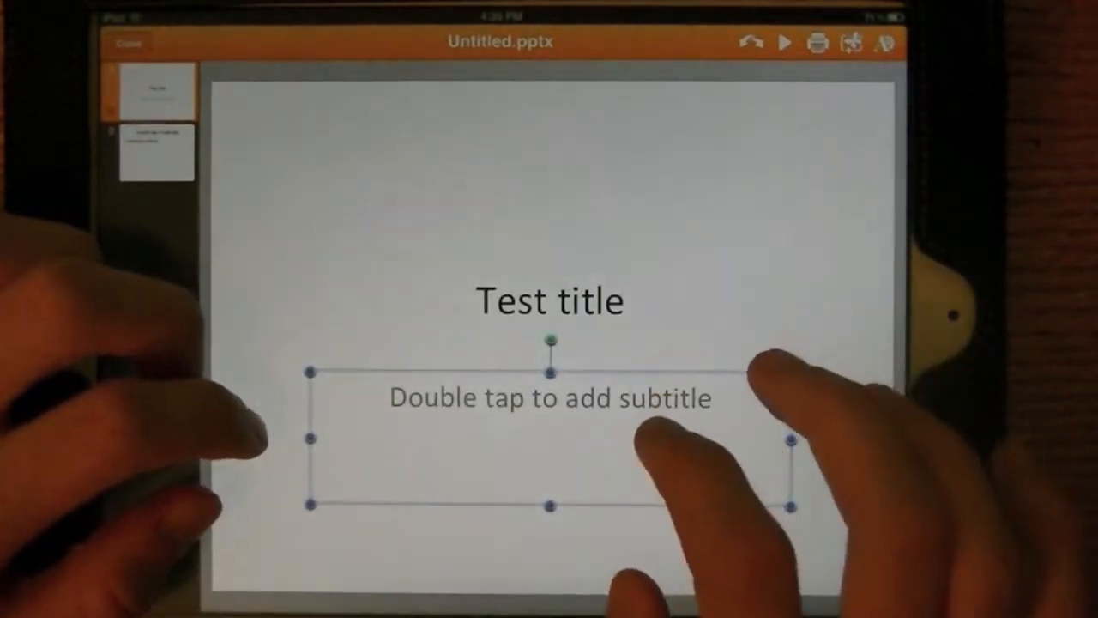
{"action": "type", "text": "Test subtitle"}
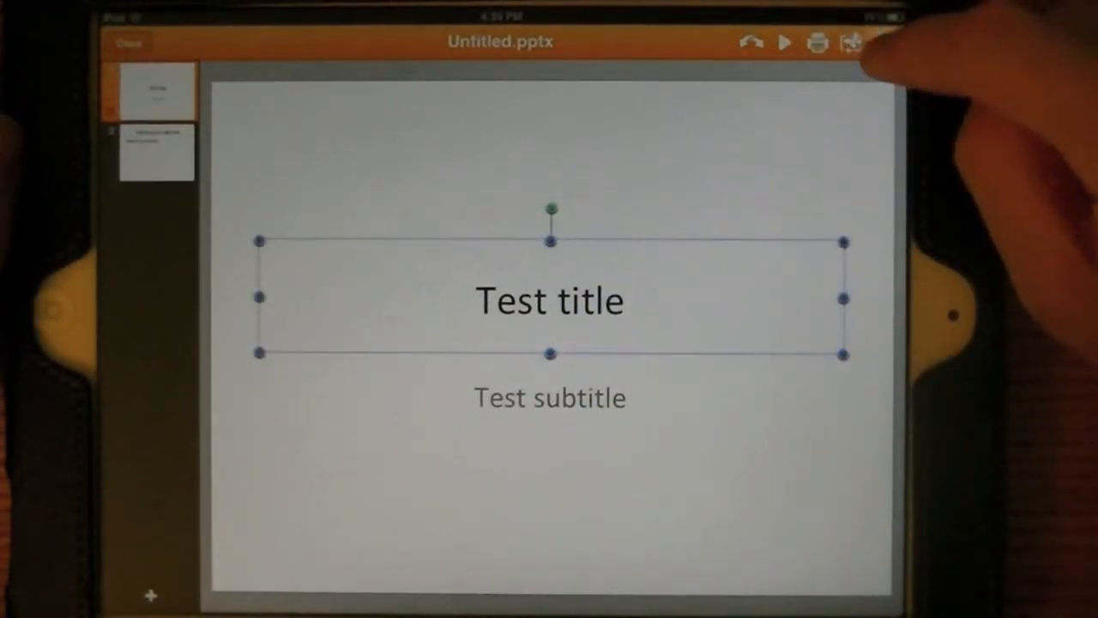
{"action": "left_click", "coordinate": [851, 43]}
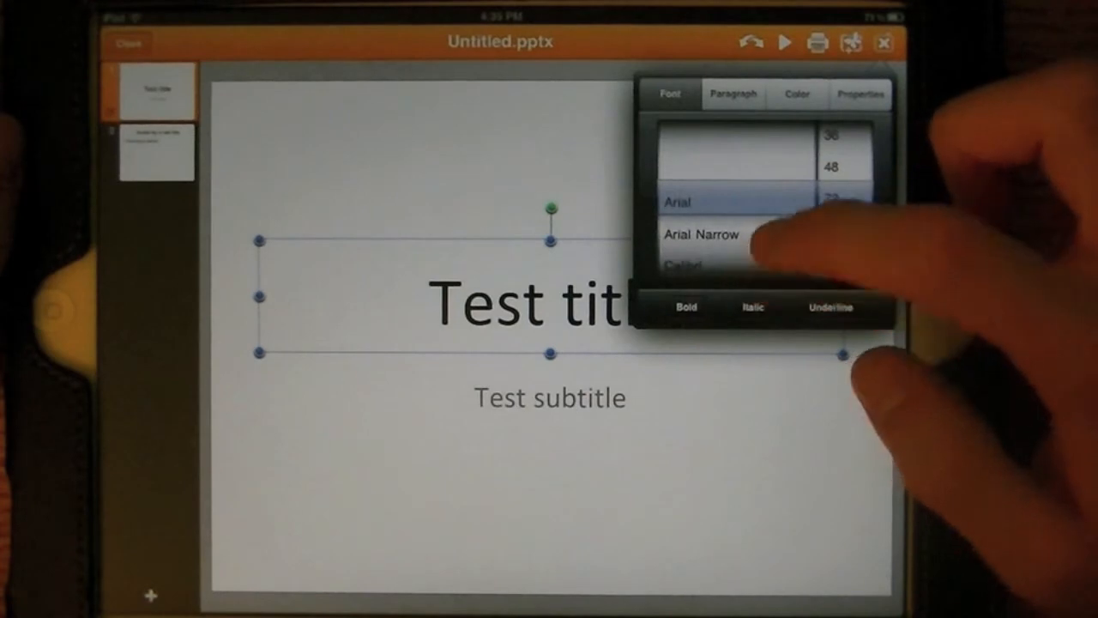
Make the slide title italic and bold.
{"action": "left_click", "coordinate": [752, 307]}
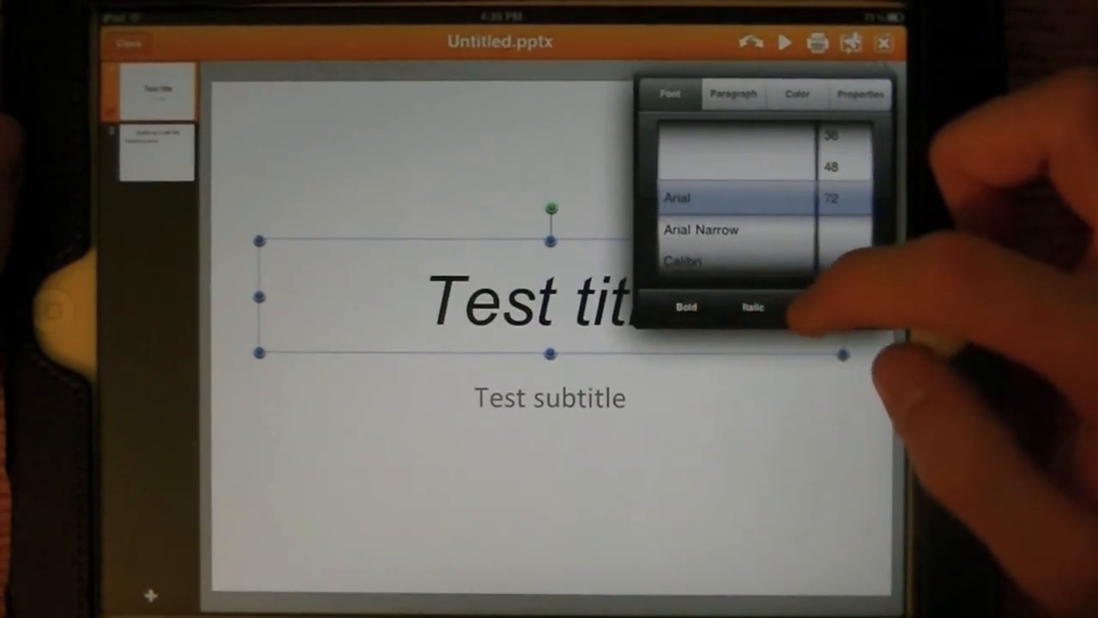
{"action": "left_click", "coordinate": [687, 307]}
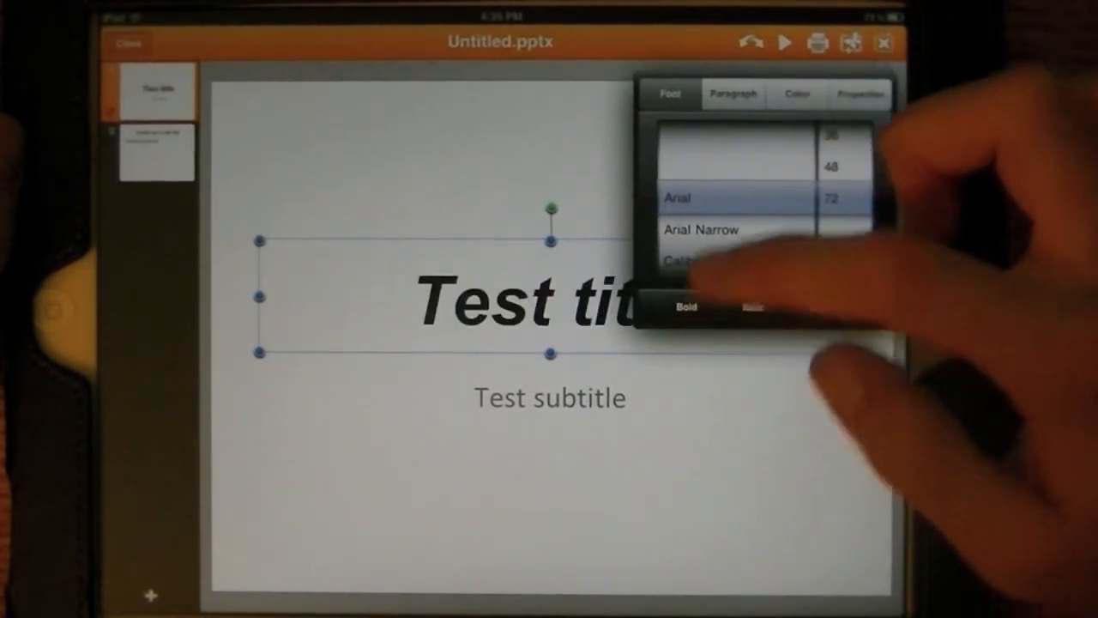
{"action": "left_click", "coordinate": [732, 94]}
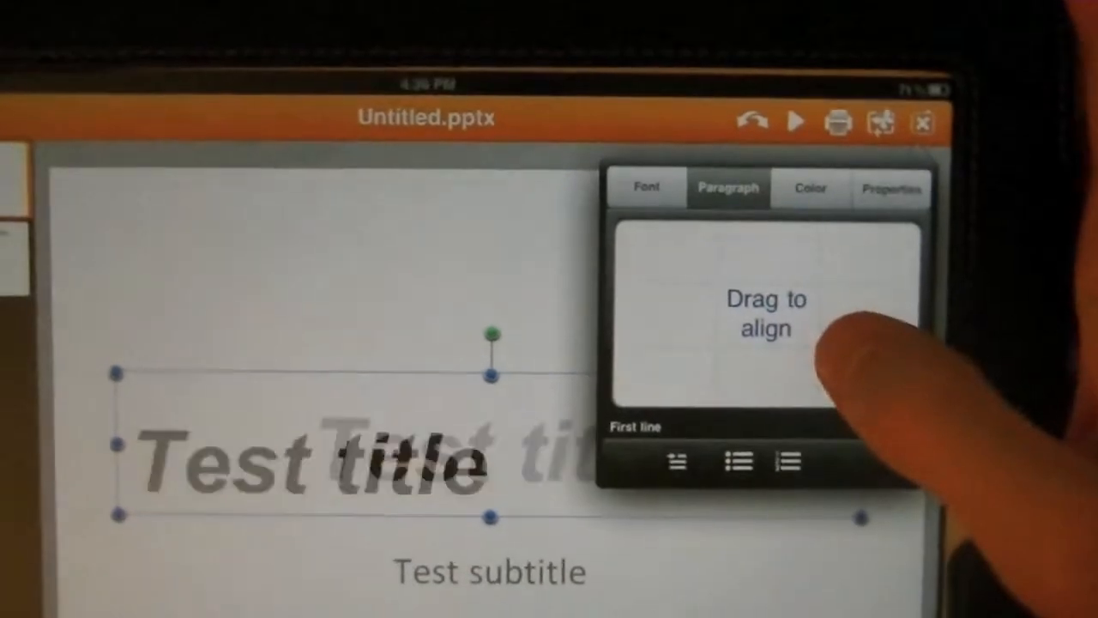
Colour the title text blue and give its box a light cyan fill.
{"action": "left_click", "coordinate": [808, 187]}
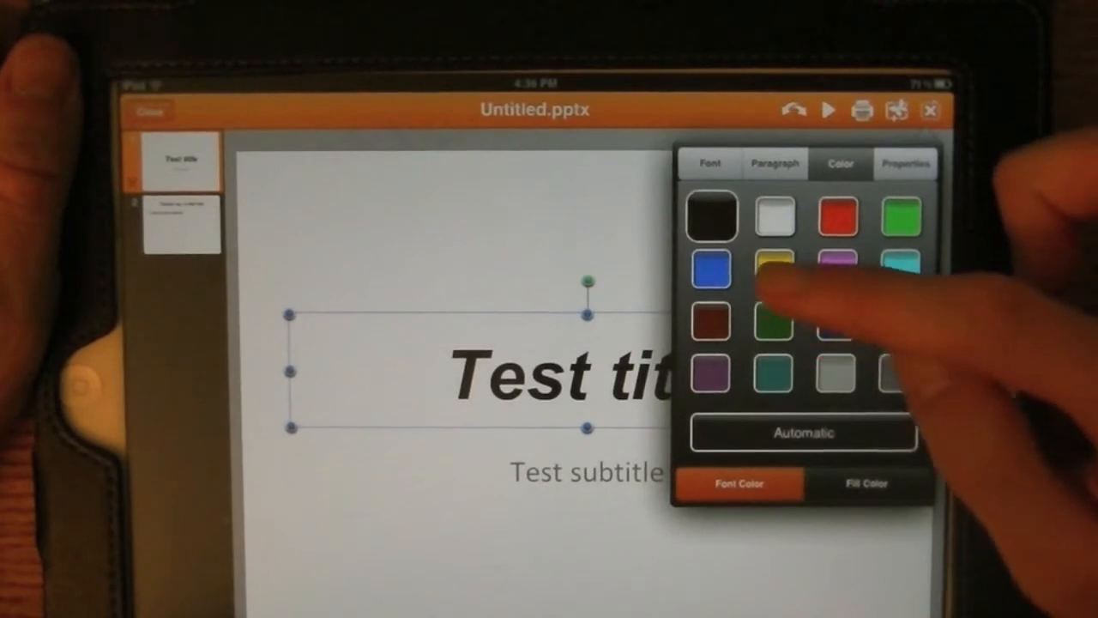
{"action": "left_click", "coordinate": [710, 269]}
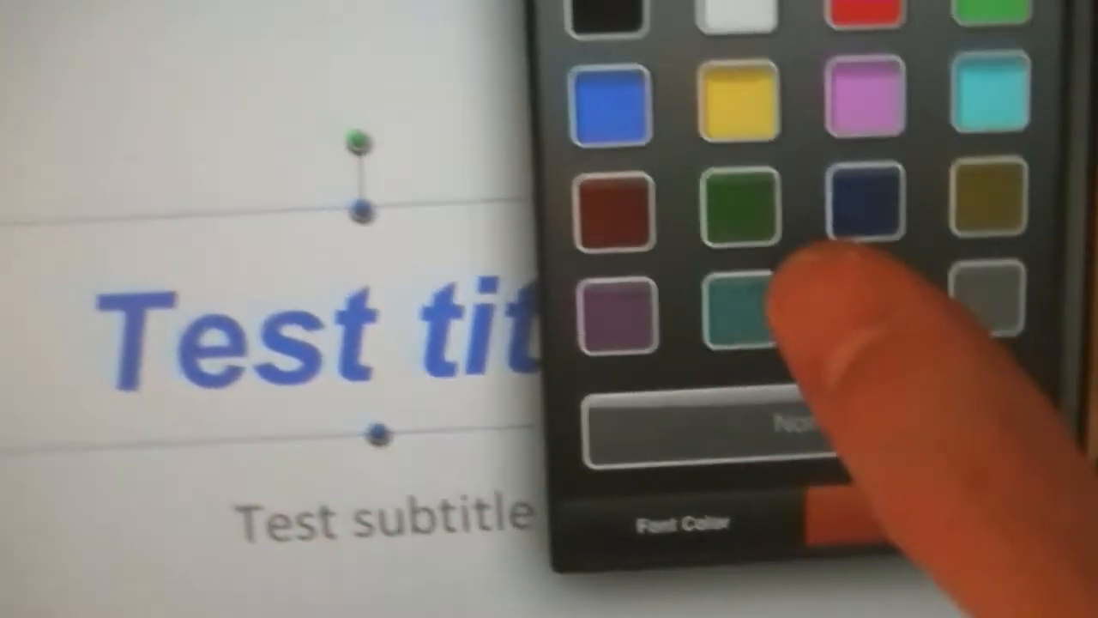
{"action": "left_click", "coordinate": [751, 361]}
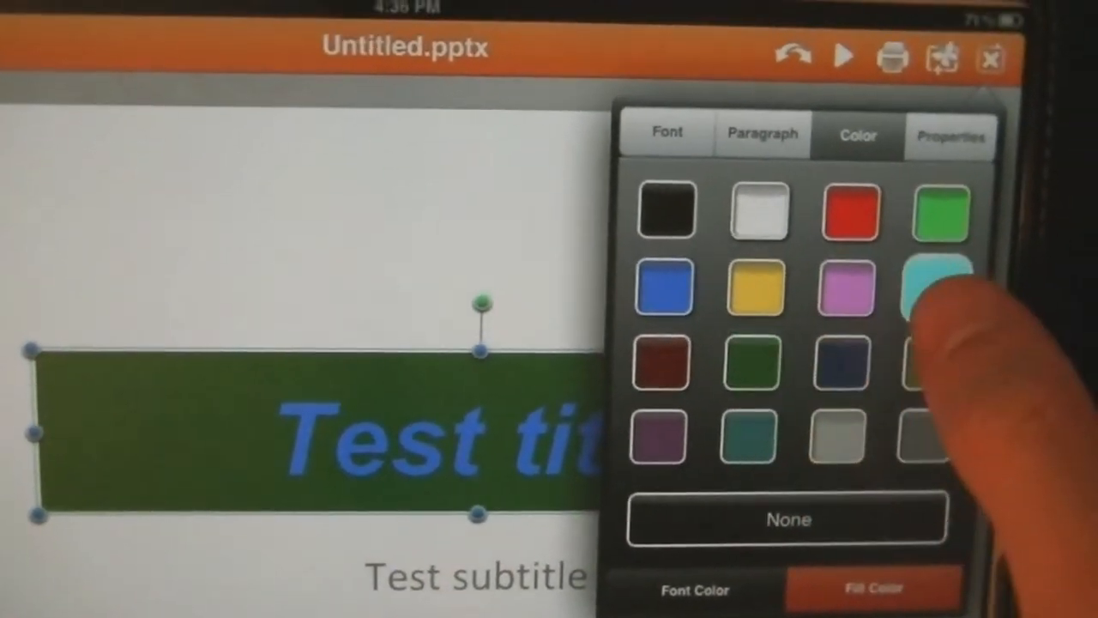
{"action": "left_click", "coordinate": [939, 287]}
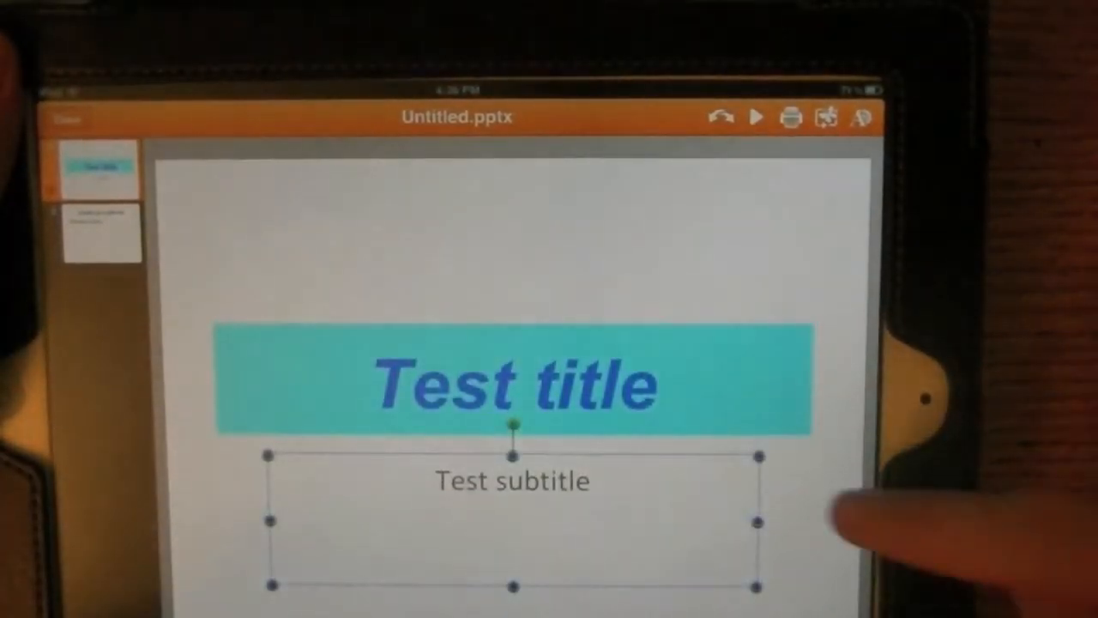
Fill the subtitle box with yellow, then reselect it and reopen its formatting options.
{"action": "left_click", "coordinate": [827, 118]}
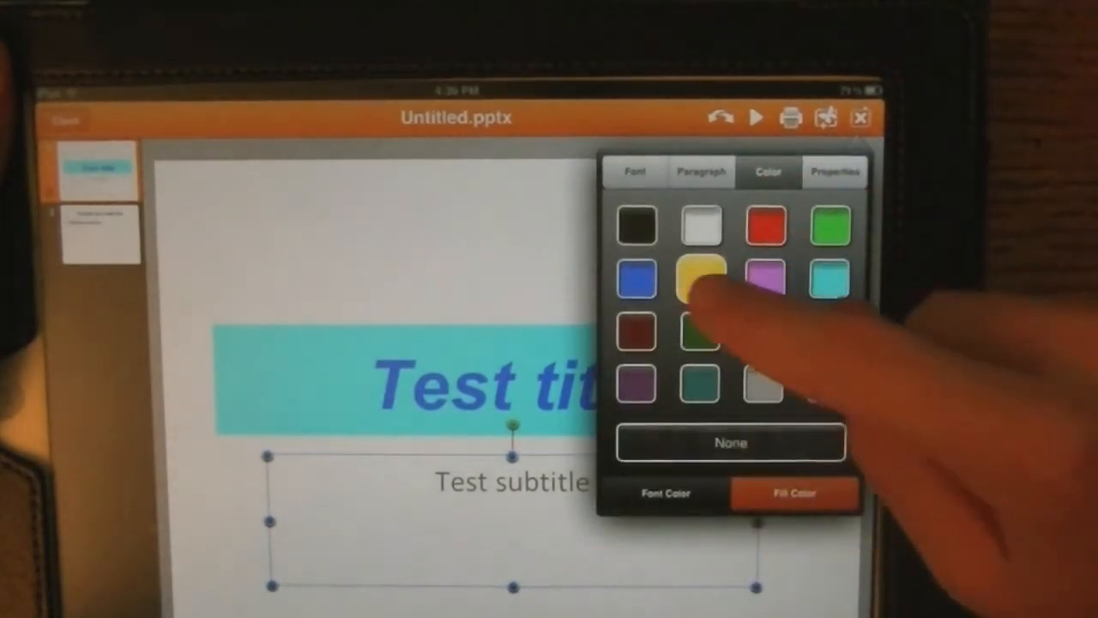
{"action": "left_click", "coordinate": [702, 278]}
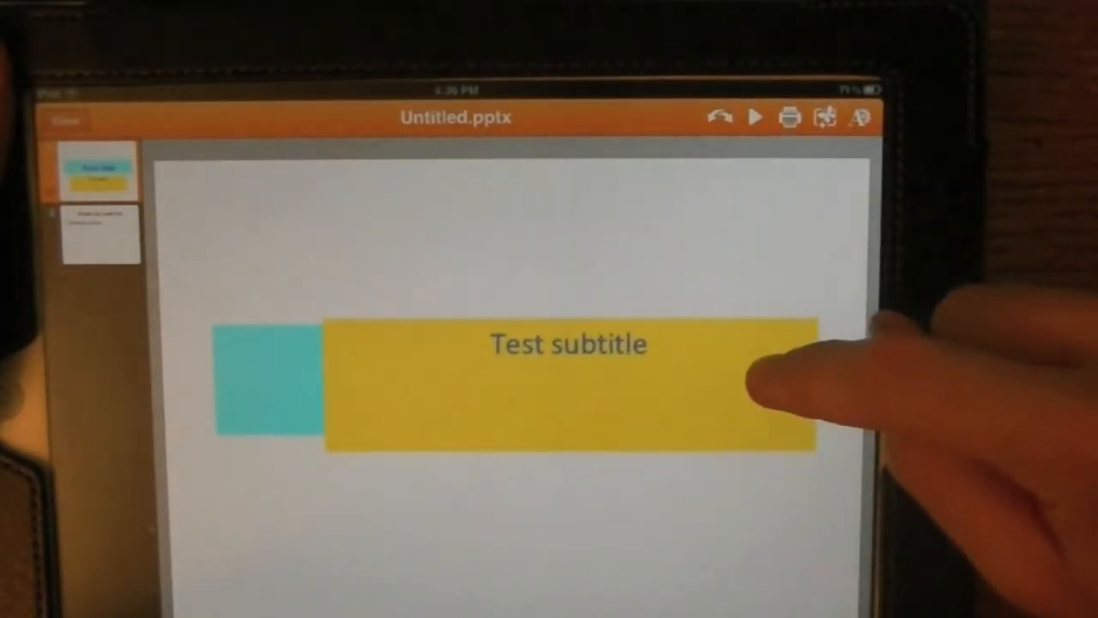
{"action": "left_click", "coordinate": [566, 343]}
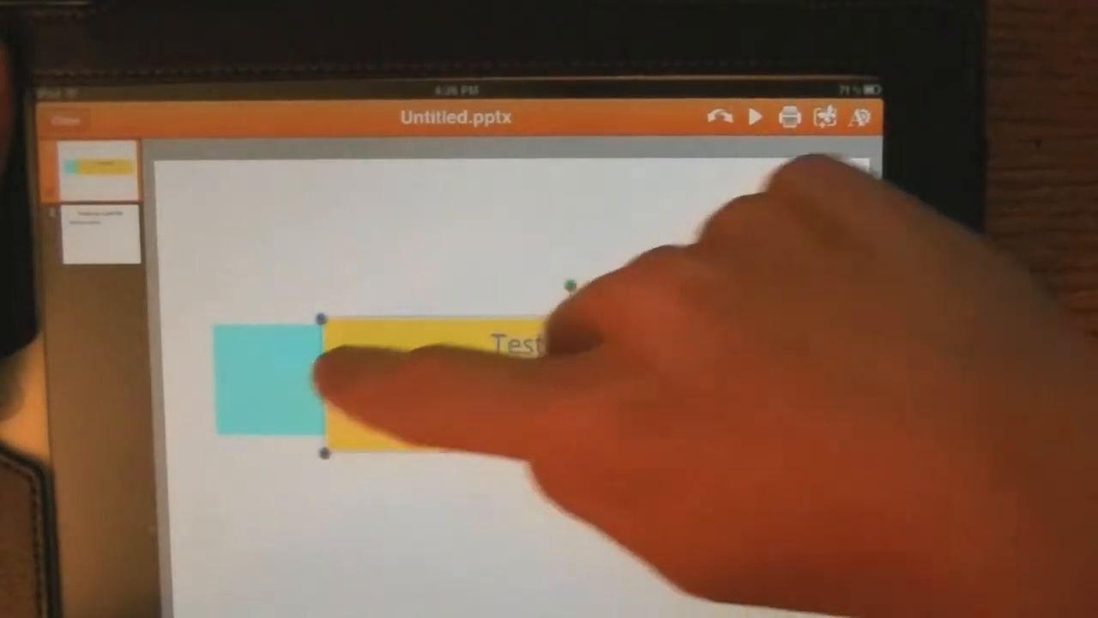
{"action": "left_click", "coordinate": [826, 118]}
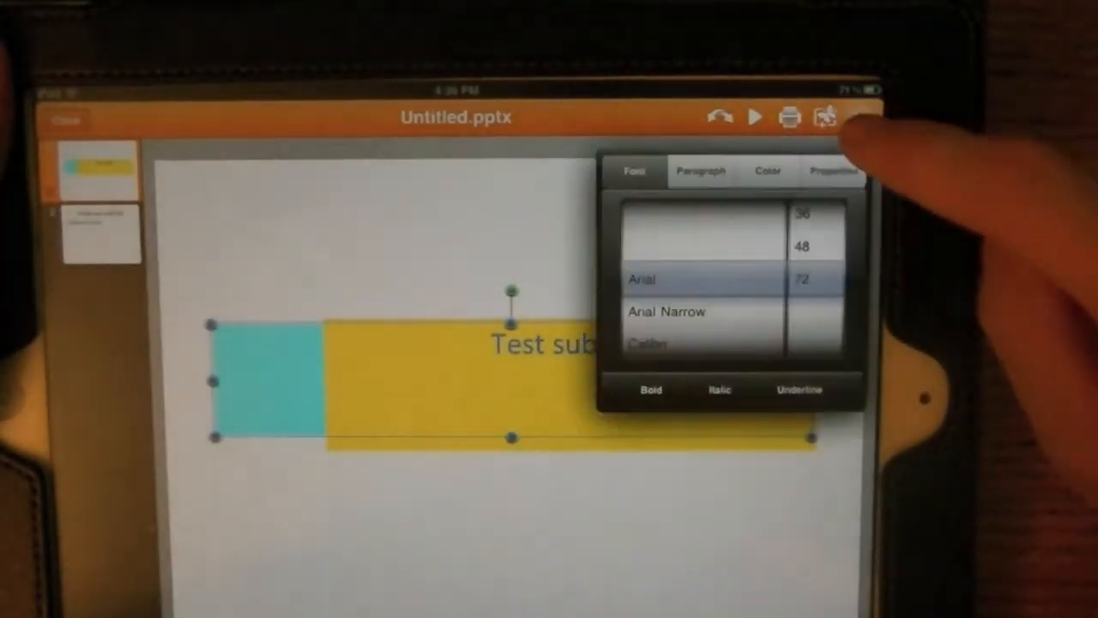
{"action": "left_click", "coordinate": [833, 170]}
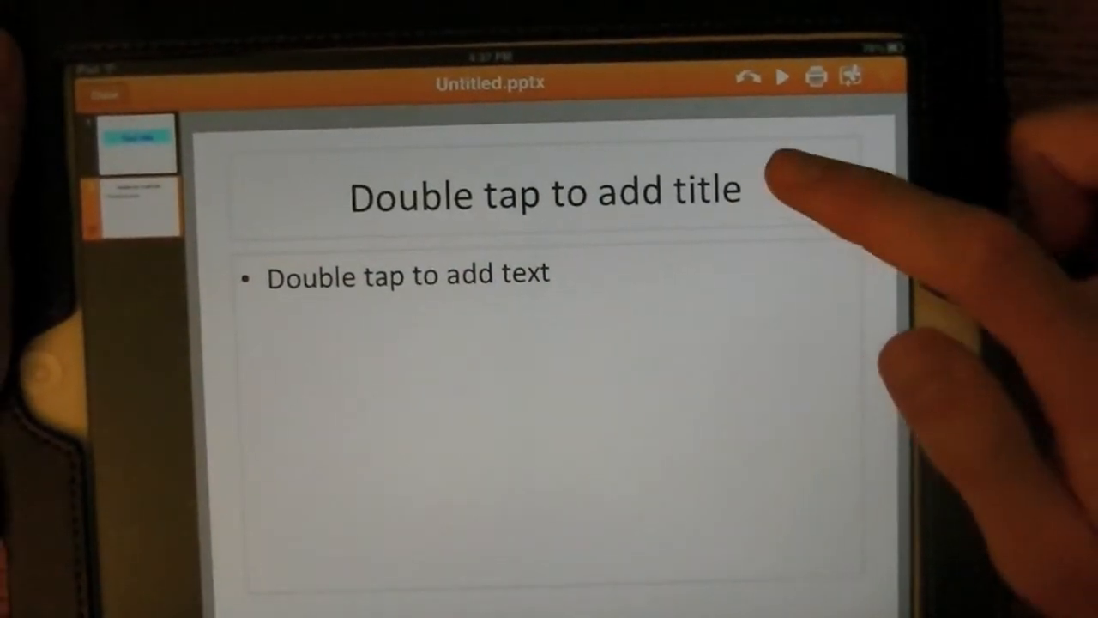
Title slide 2 'Test title 2' and add bullets Teddy, Niobe and Bjninio.
{"action": "double_click", "coordinate": [545, 193]}
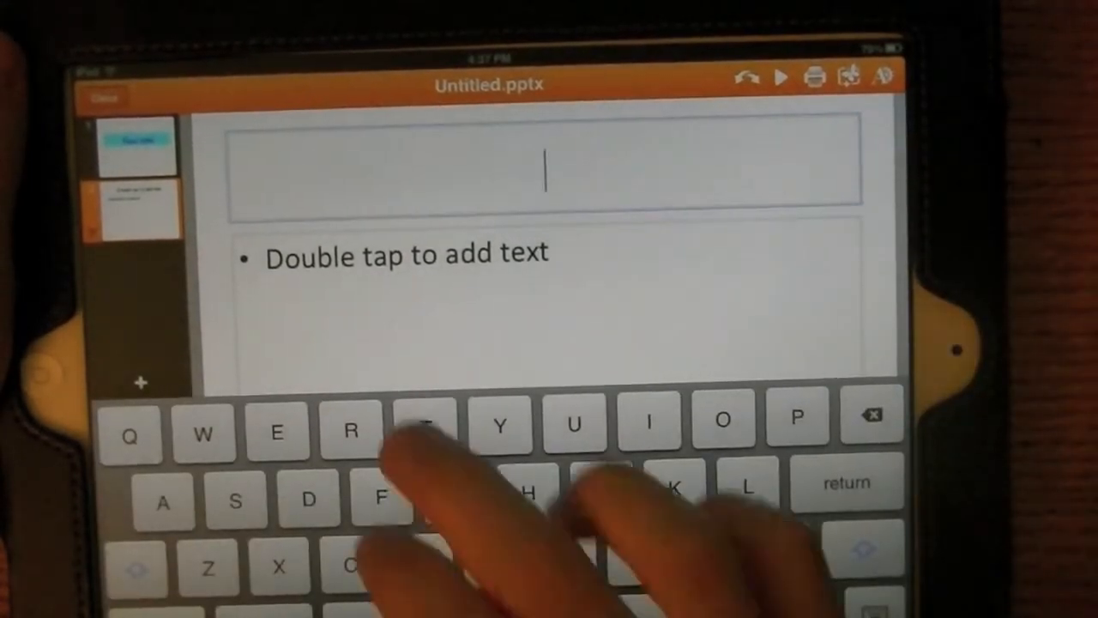
{"action": "type", "text": "Test tito"}
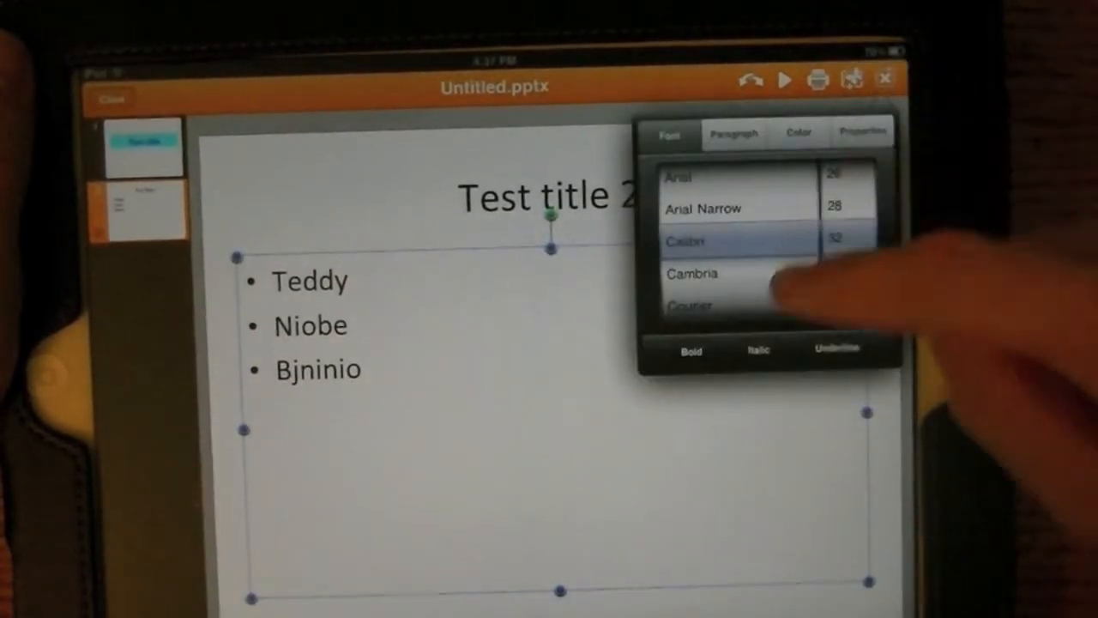
{"action": "left_click", "coordinate": [733, 133]}
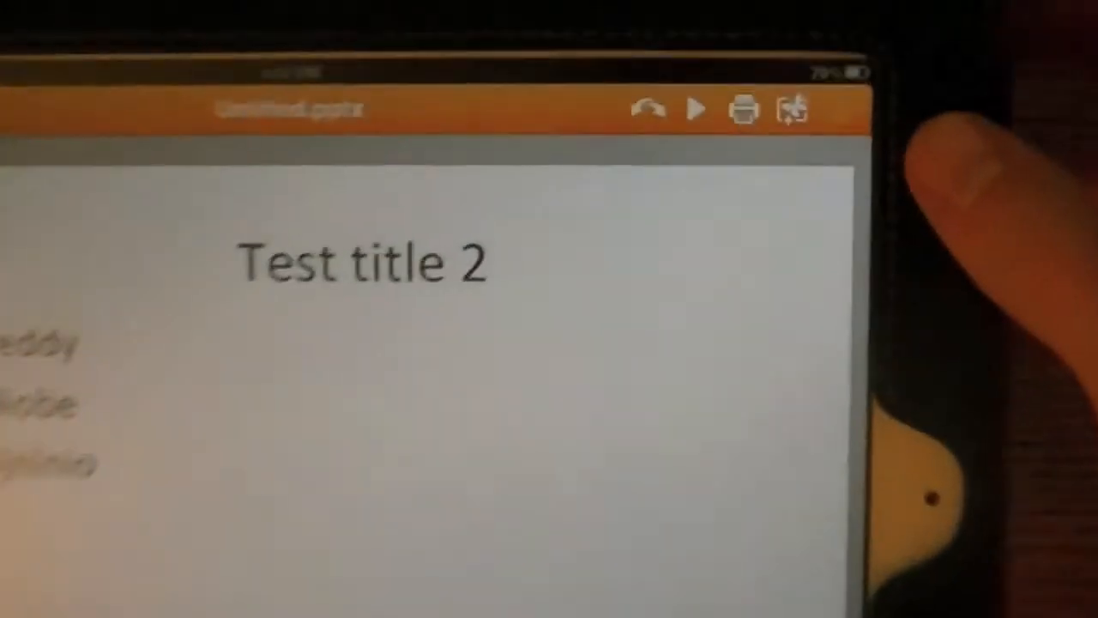
Insert the bent arrow from Shapes > Block Arrows onto slide 2.
{"action": "left_click", "coordinate": [791, 110]}
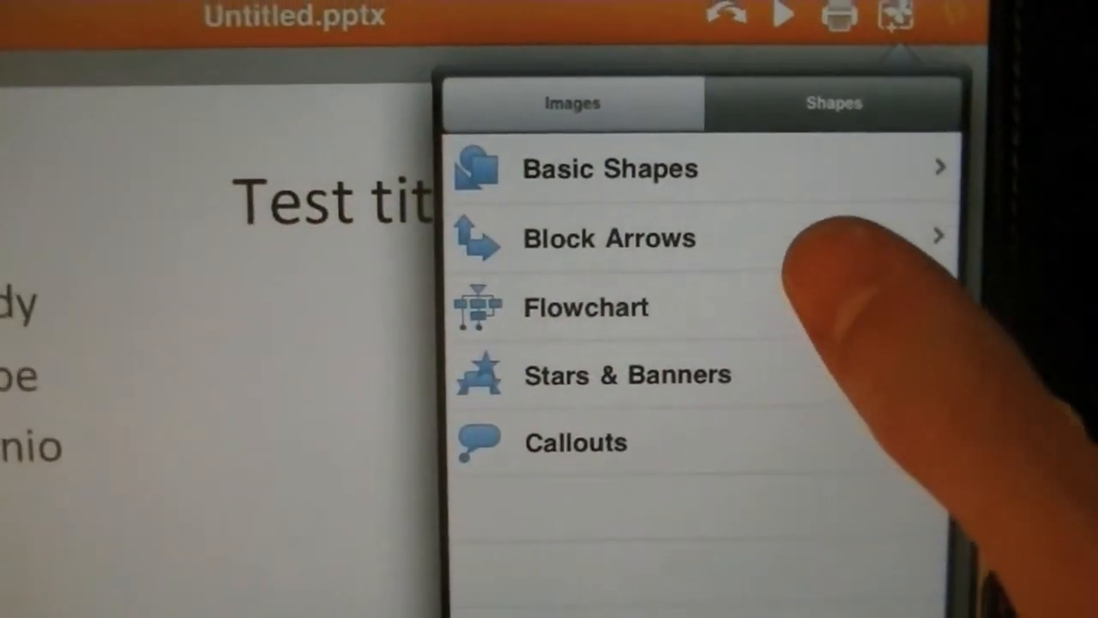
{"action": "left_click", "coordinate": [609, 239]}
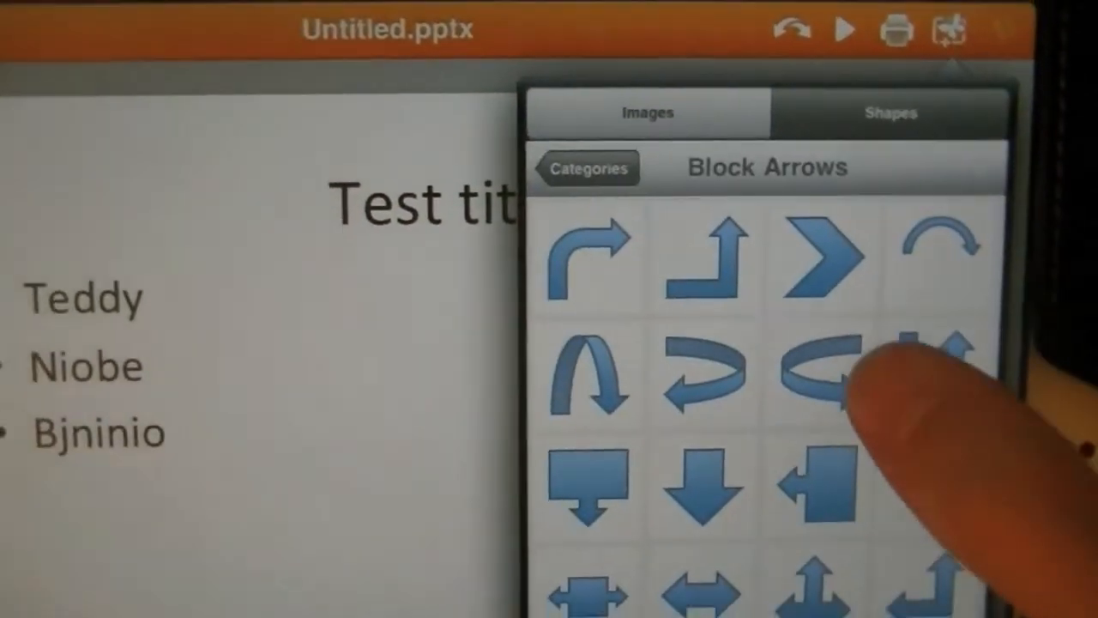
{"action": "left_click", "coordinate": [588, 258]}
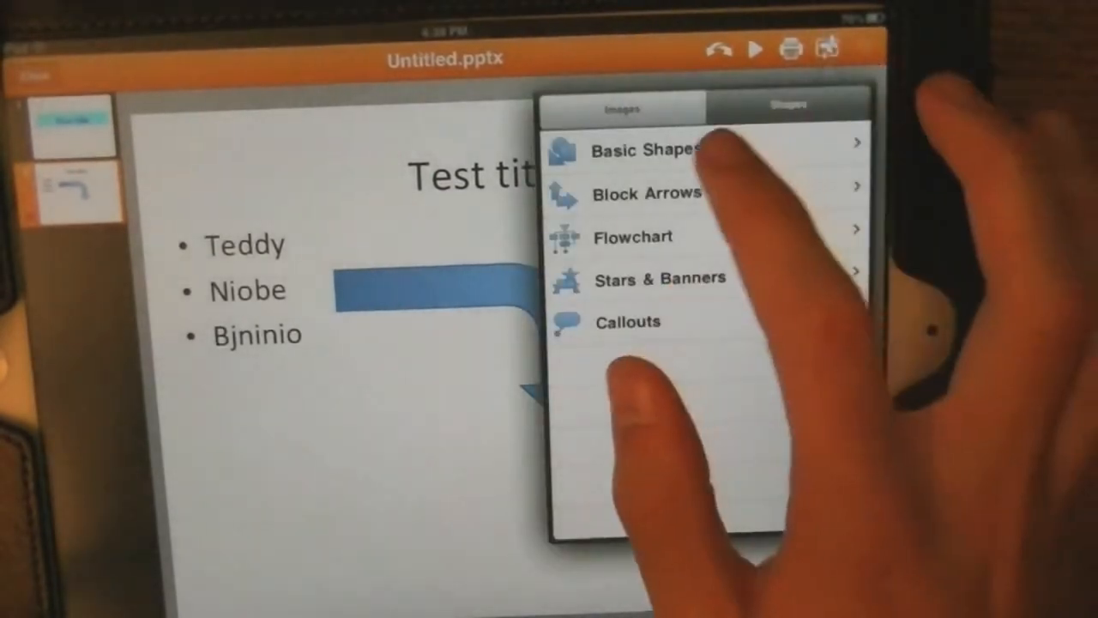
Add a 'More text!' text box below the arrow and colour it red.
{"action": "left_click", "coordinate": [647, 150]}
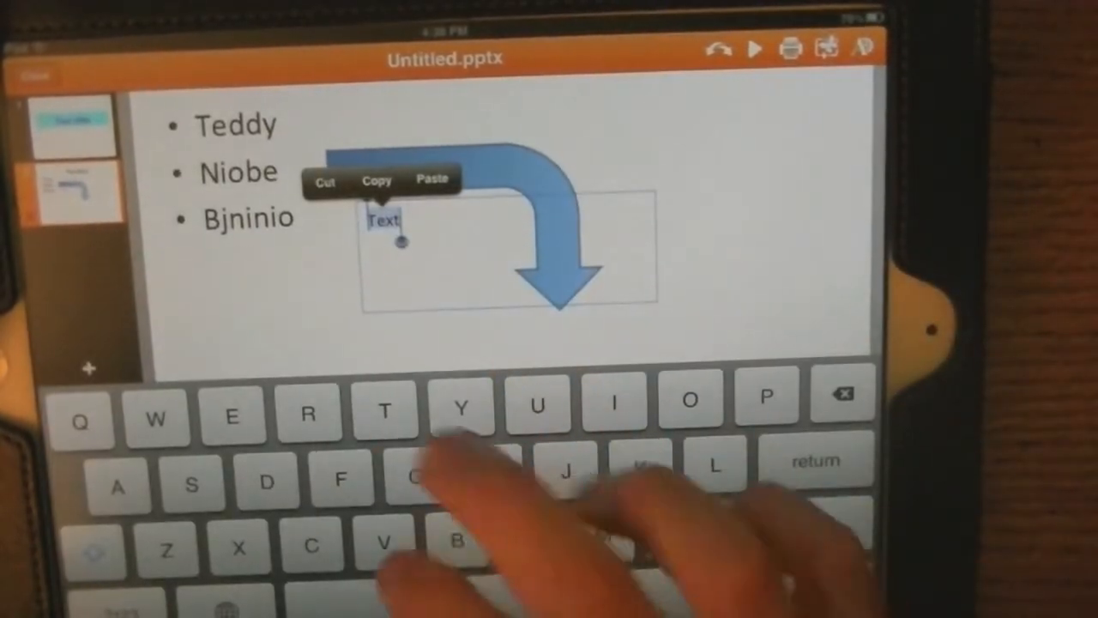
{"action": "type", "text": "Morev"}
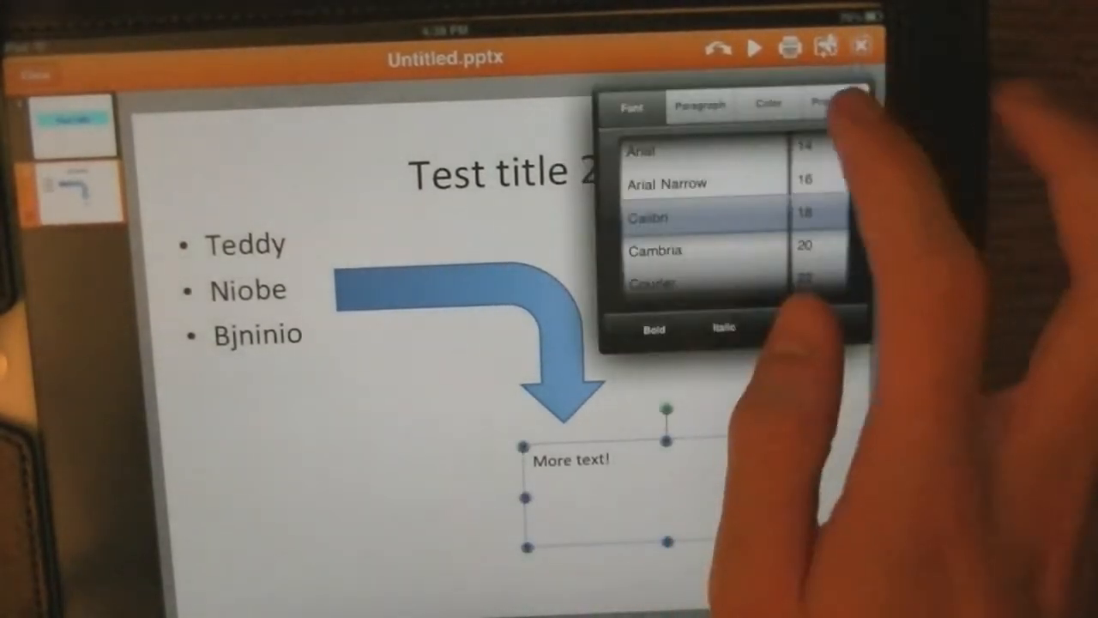
{"action": "left_click", "coordinate": [768, 102]}
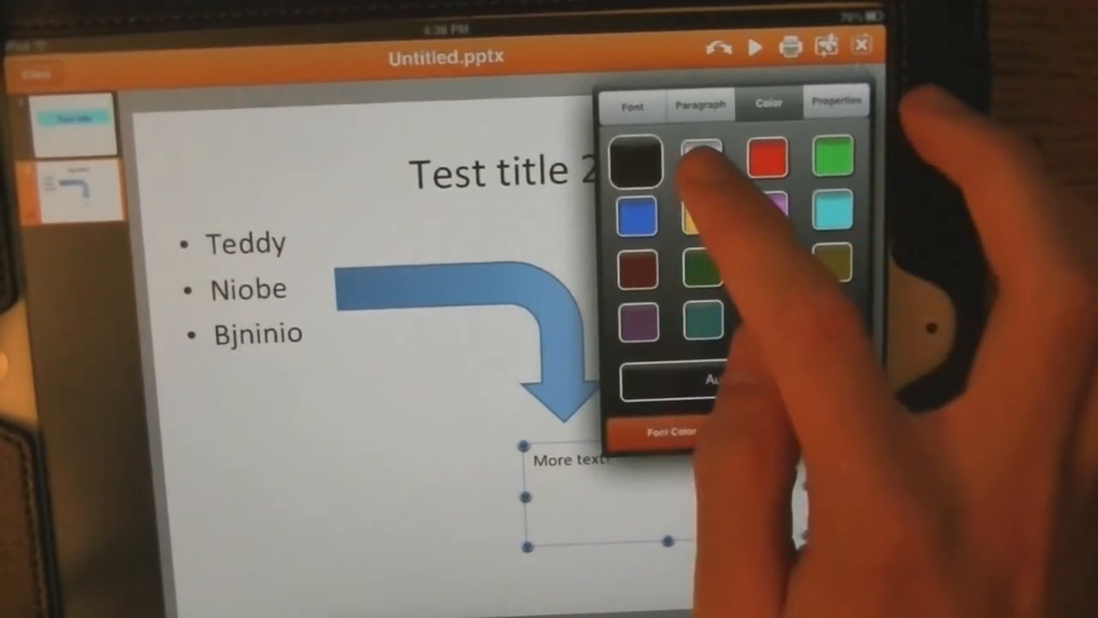
{"action": "left_click", "coordinate": [768, 157]}
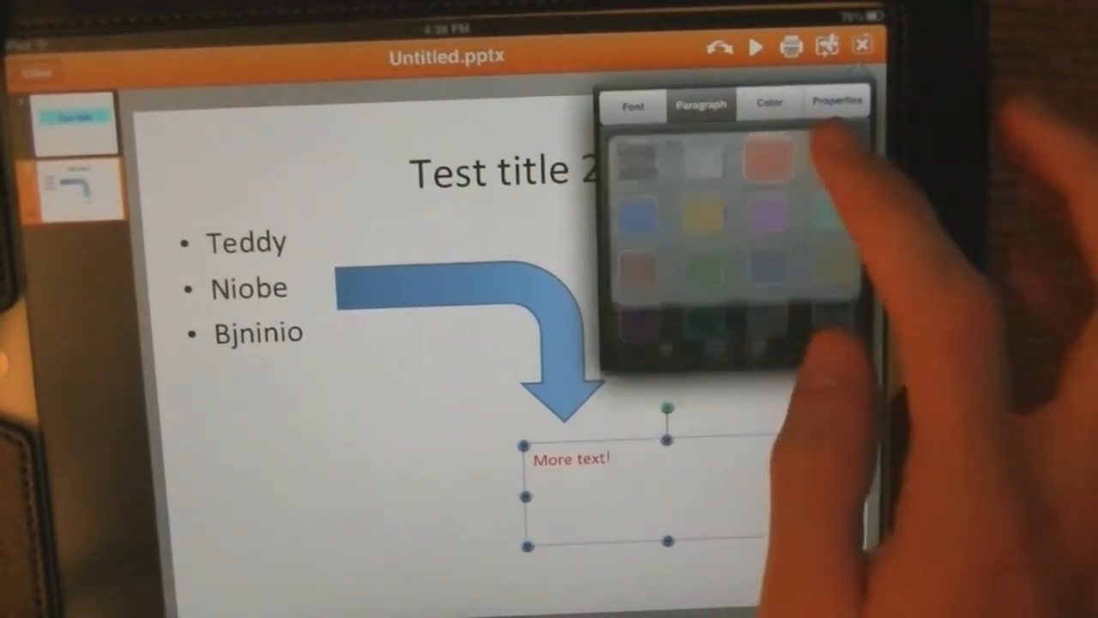
Centre the 'More text!' label and switch its font to Arial Narrow.
{"action": "left_click", "coordinate": [700, 103]}
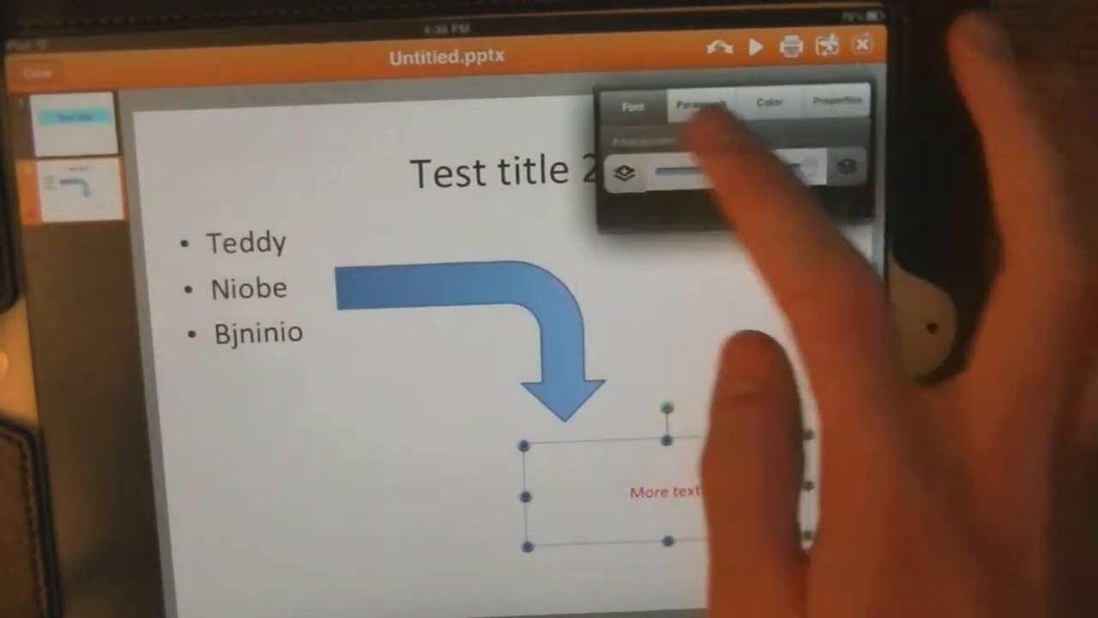
{"action": "left_click", "coordinate": [634, 105]}
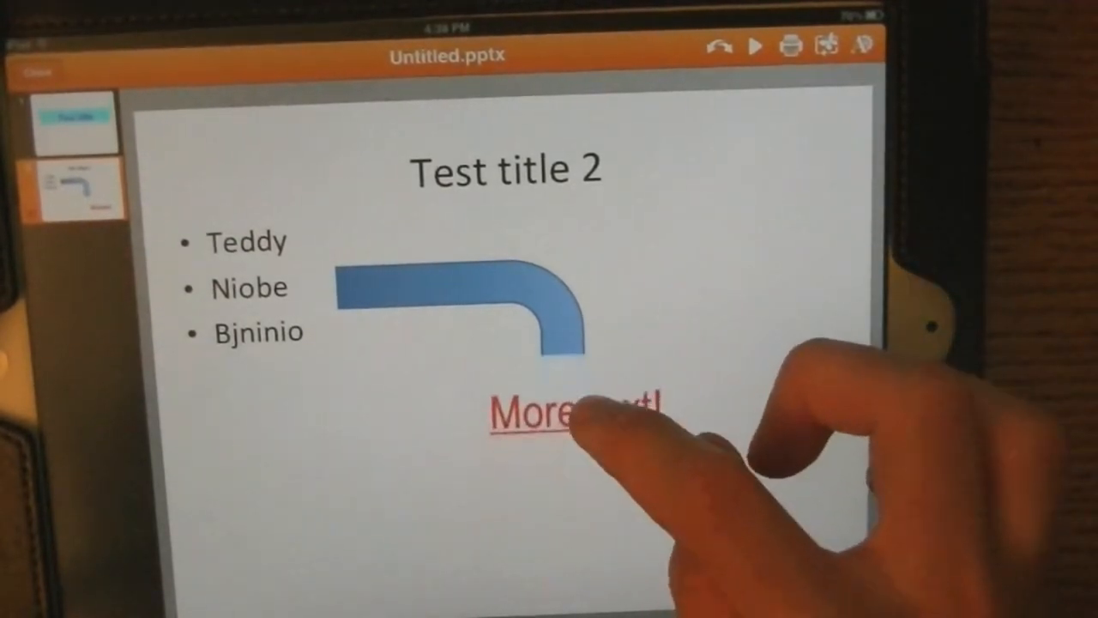
{"action": "left_click", "coordinate": [566, 412]}
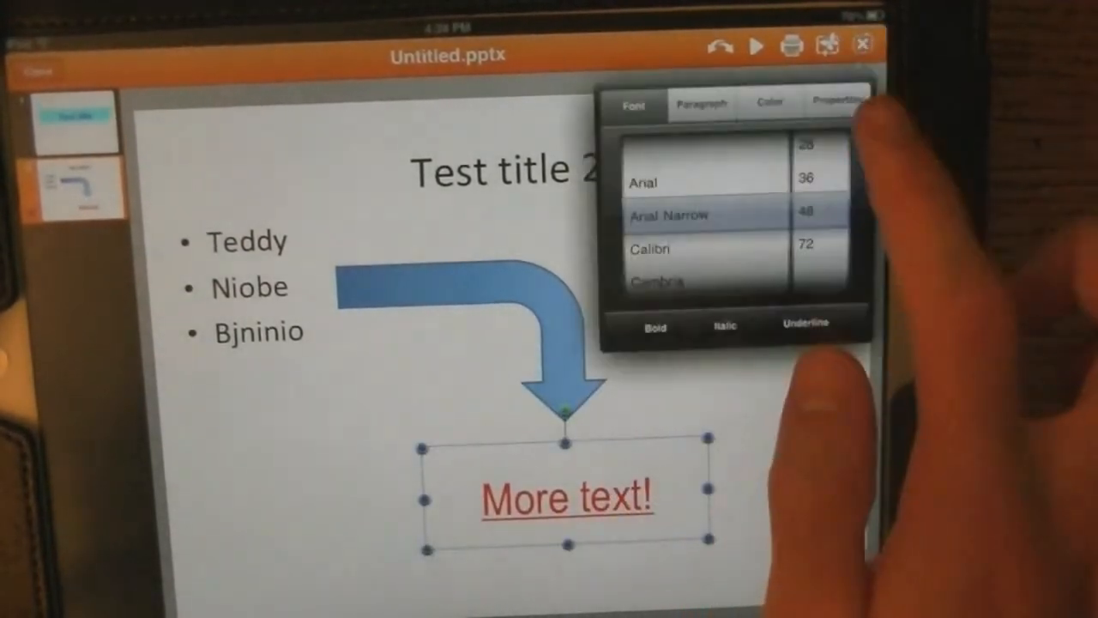
{"action": "left_click", "coordinate": [768, 100]}
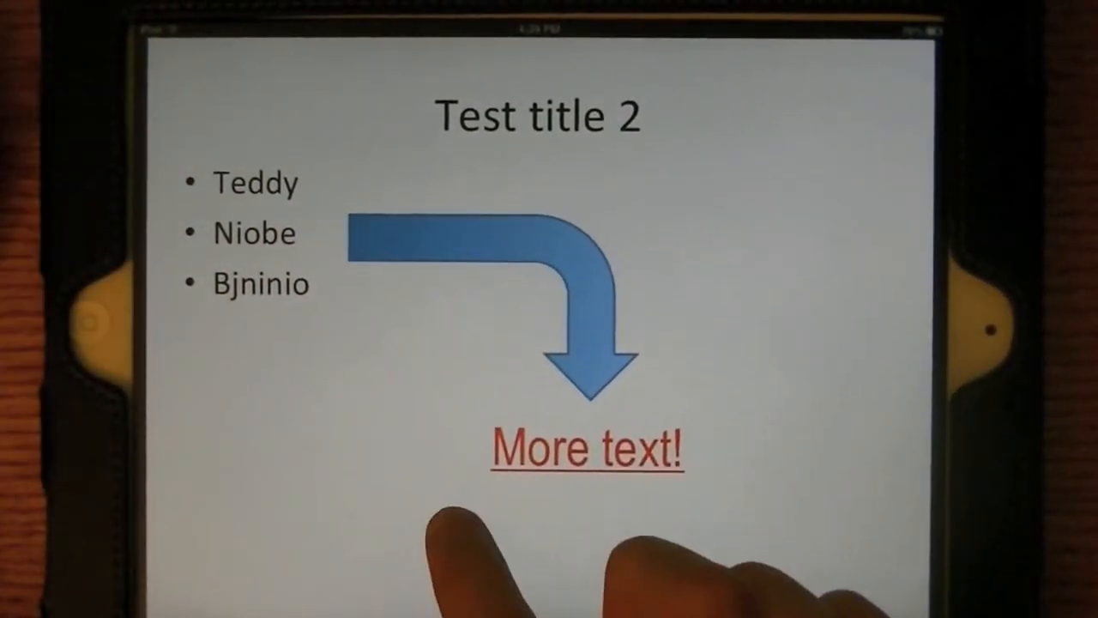
Exit the slideshow preview back to the editor.
{"action": "left_click", "coordinate": [368, 400]}
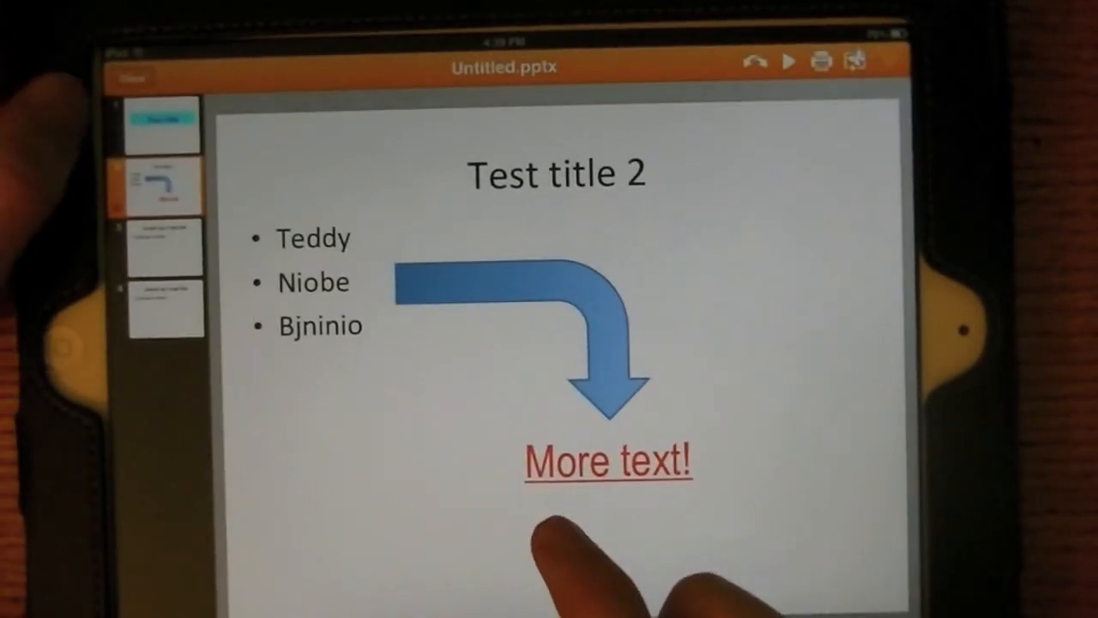
Close the presentation and Save As 'test', then choose a save location.
{"action": "left_click", "coordinate": [128, 78]}
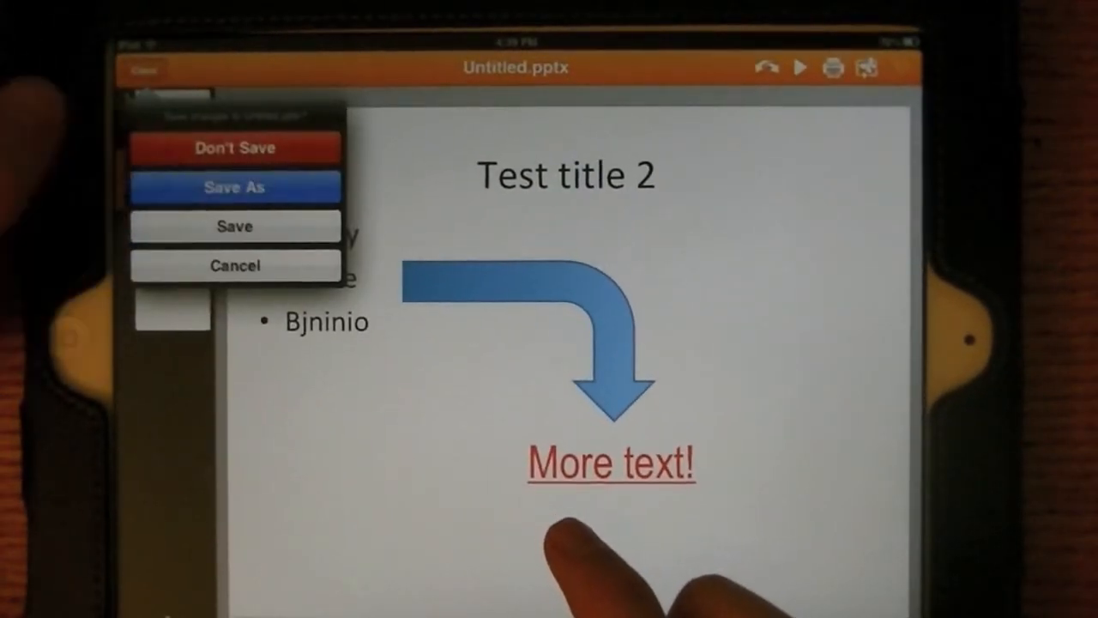
{"action": "left_click", "coordinate": [235, 186]}
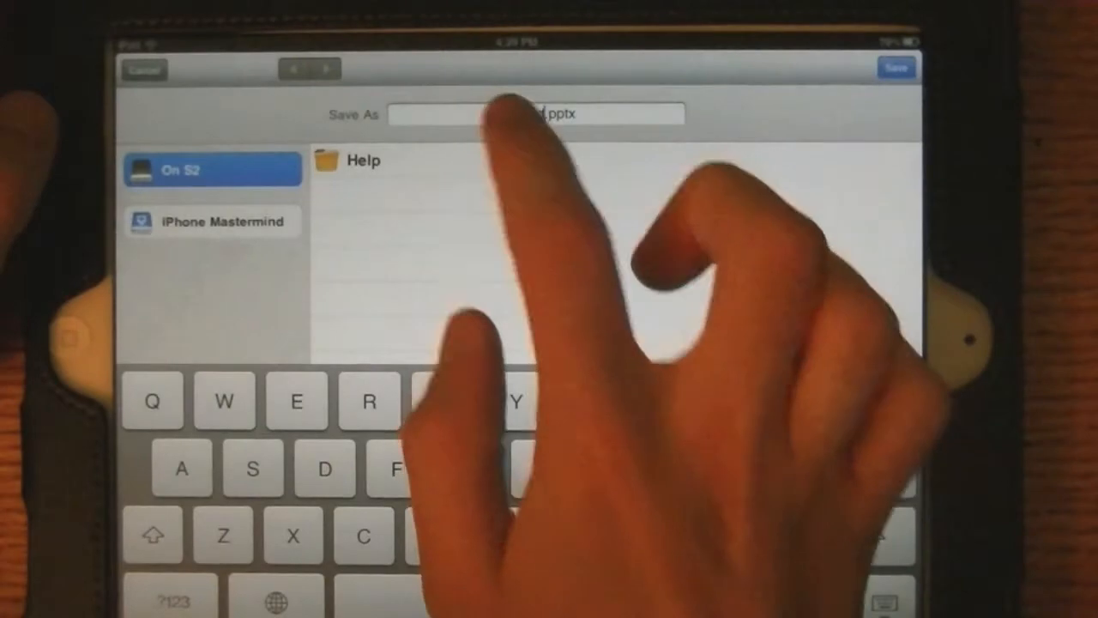
{"action": "type", "text": "test ppwt"}
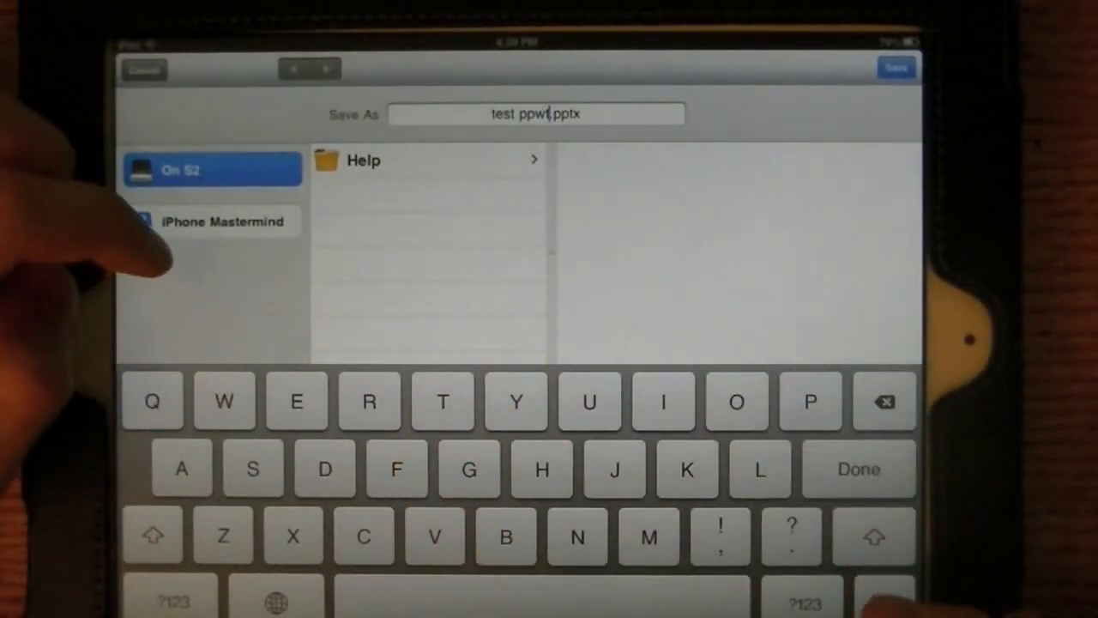
{"action": "left_click", "coordinate": [212, 222]}
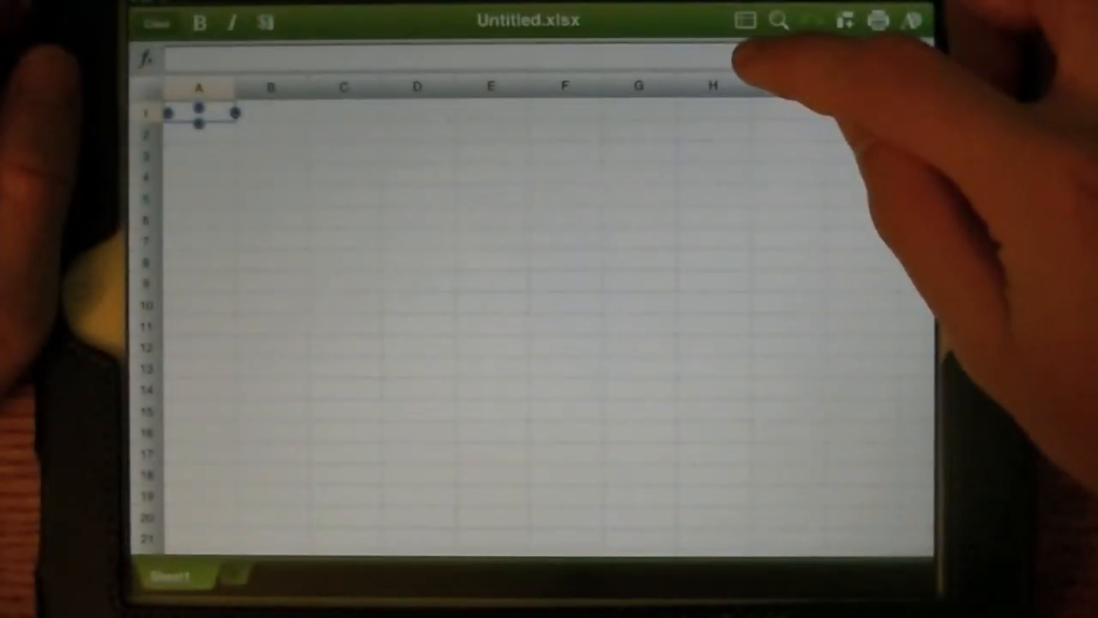
Enter 'Numbers:' in A1, 2 in B1 and 6 in C1.
{"action": "left_click", "coordinate": [198, 113]}
{"action": "type", "text": "Numbers:"}
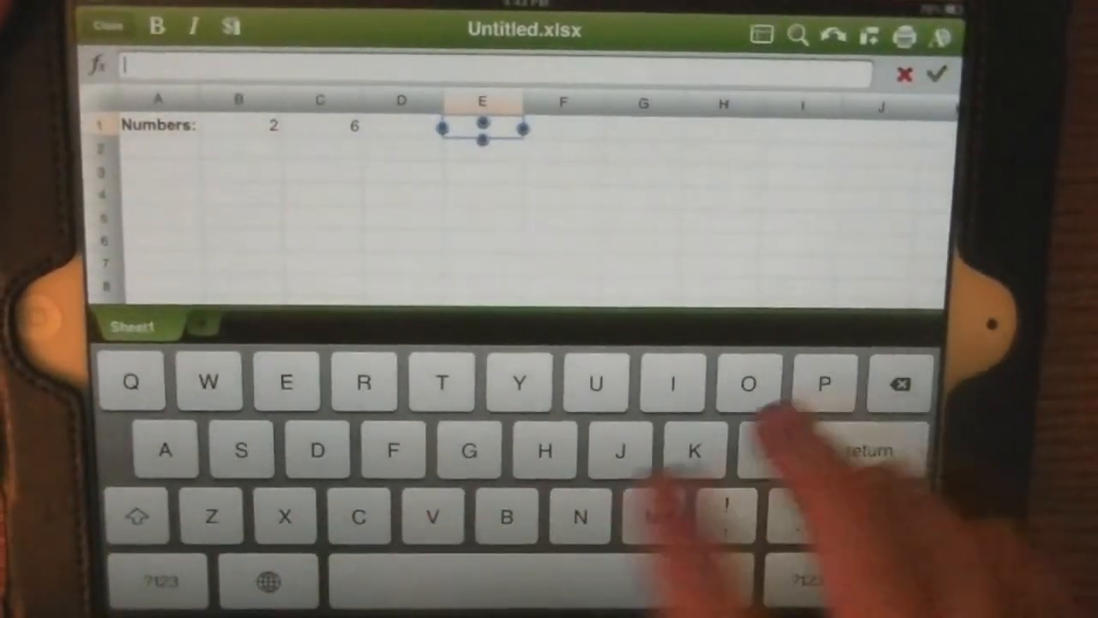
{"action": "left_click", "coordinate": [158, 580]}
{"action": "type", "text": "=B1"}
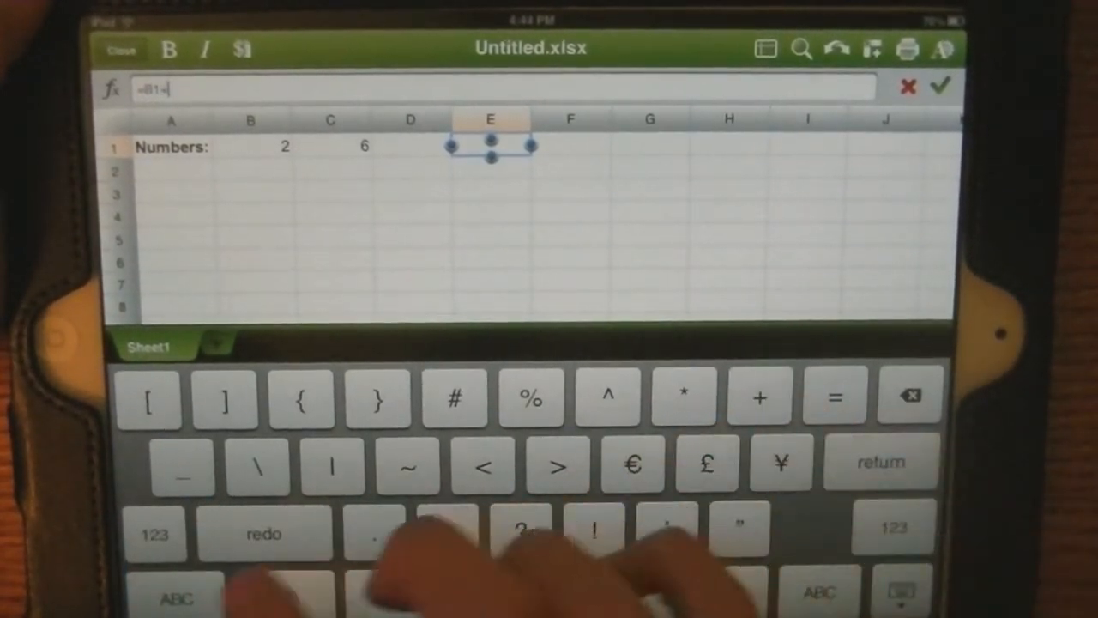
Enter =B1+C1 in cell E1 so it displays 8.
{"action": "type", "text": "+C1"}
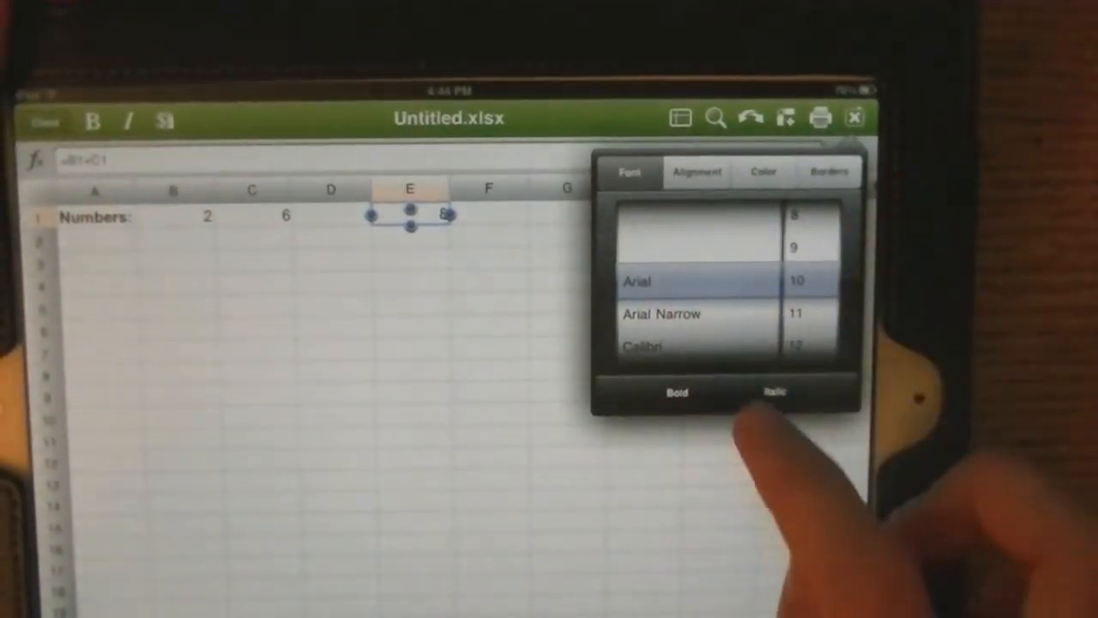
Apply a dark fill colour to cell E1 from the format panel's Color options.
{"action": "scroll", "scroll_direction": "down", "scroll_amount": 3}
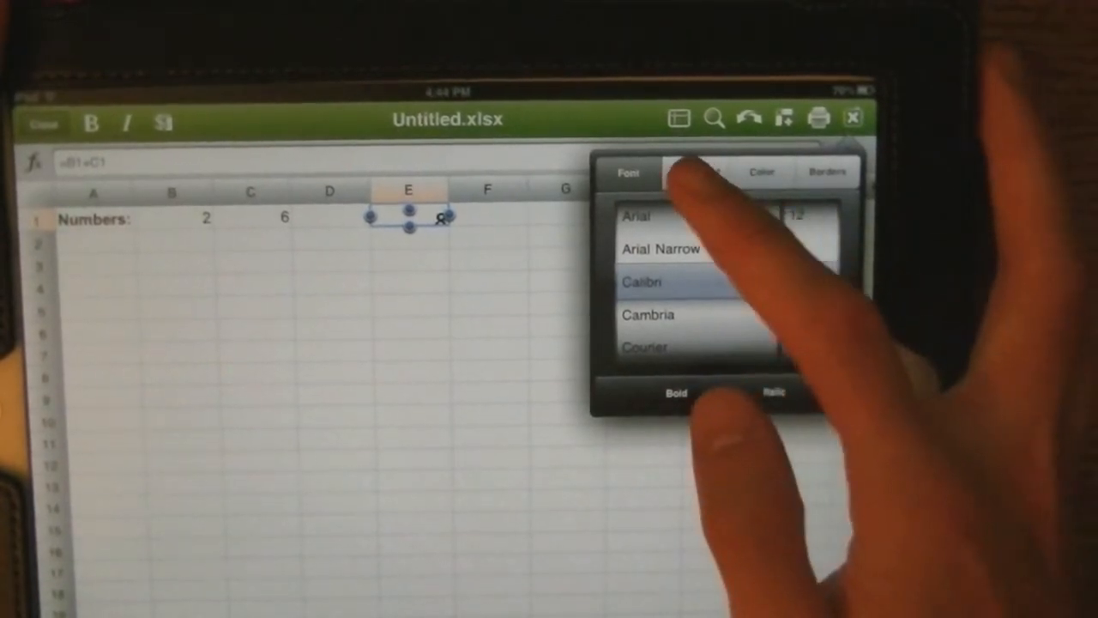
{"action": "left_click", "coordinate": [694, 173]}
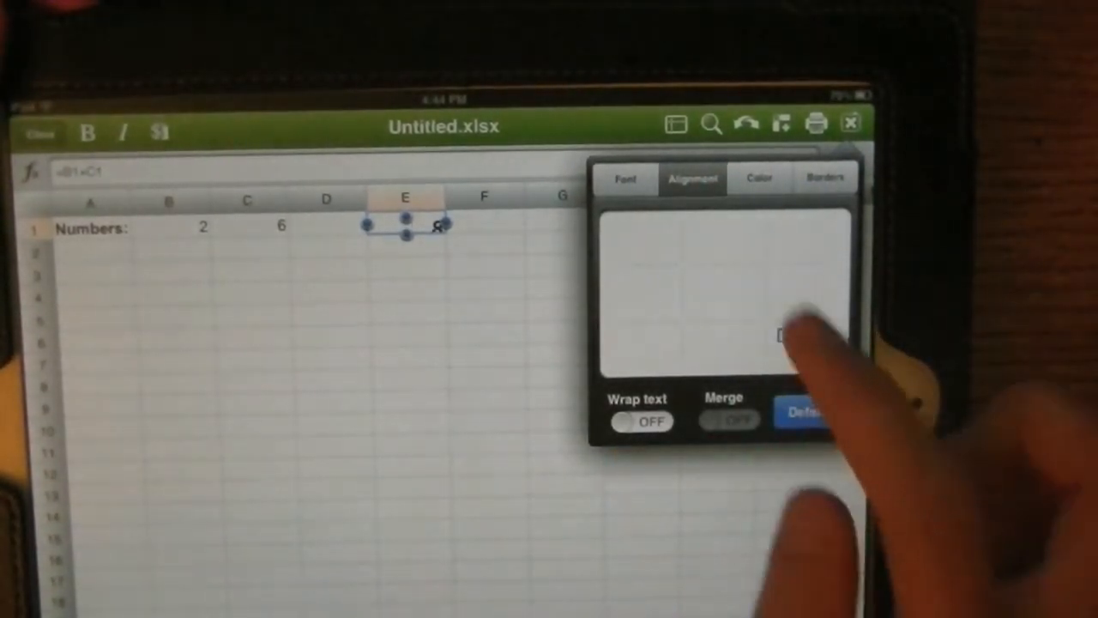
{"action": "left_click", "coordinate": [759, 178]}
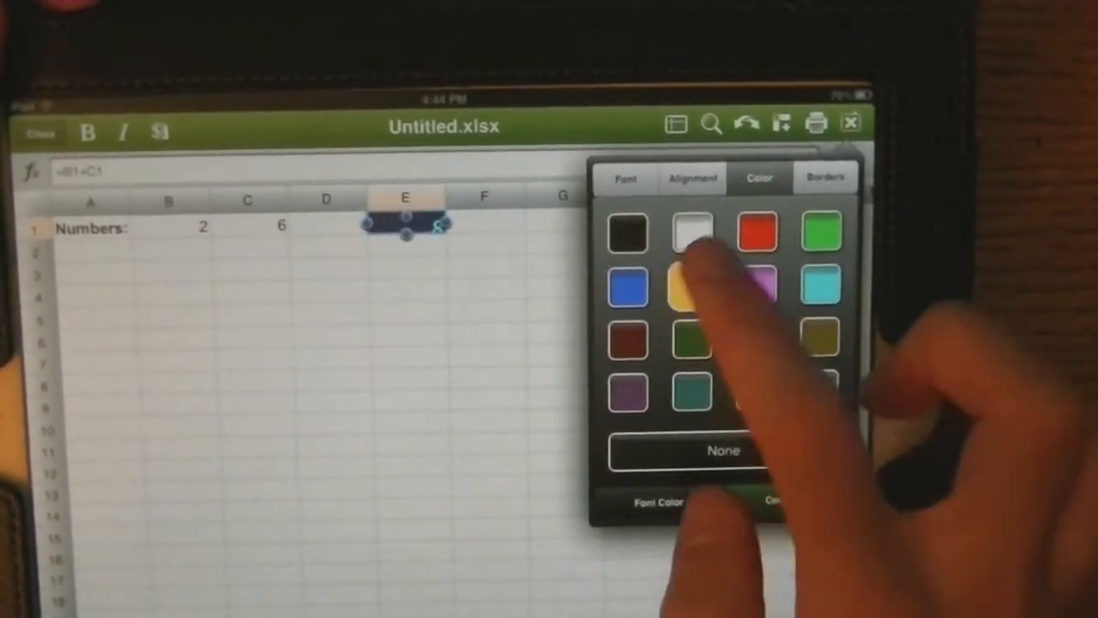
{"action": "left_click", "coordinate": [825, 176]}
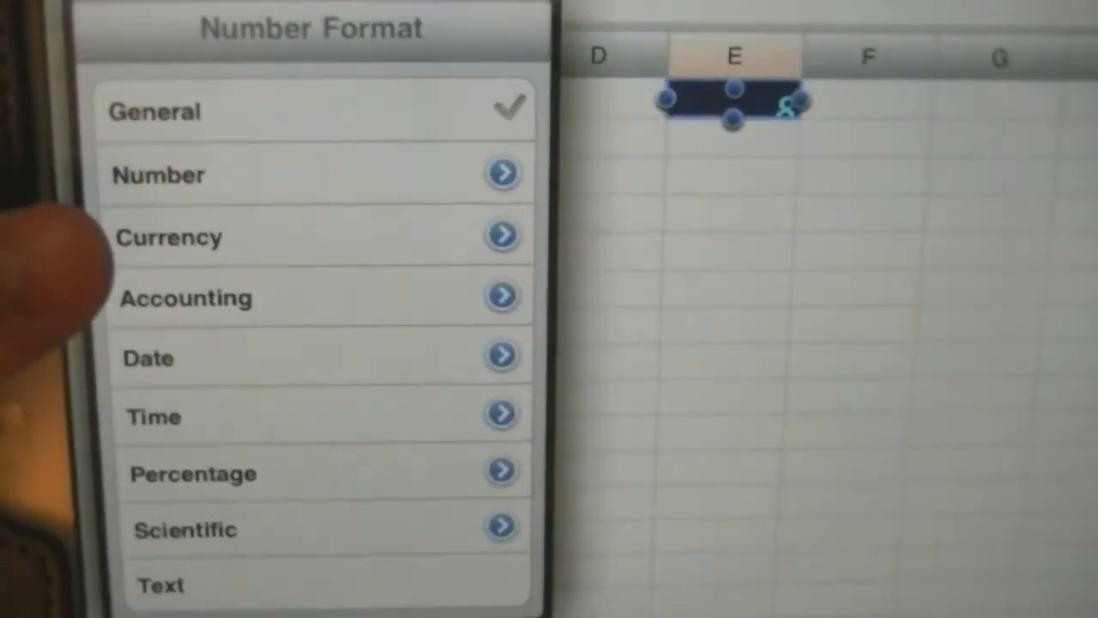
Set cell E1 to the Number format with 0 decimal places.
{"action": "left_click", "coordinate": [159, 175]}
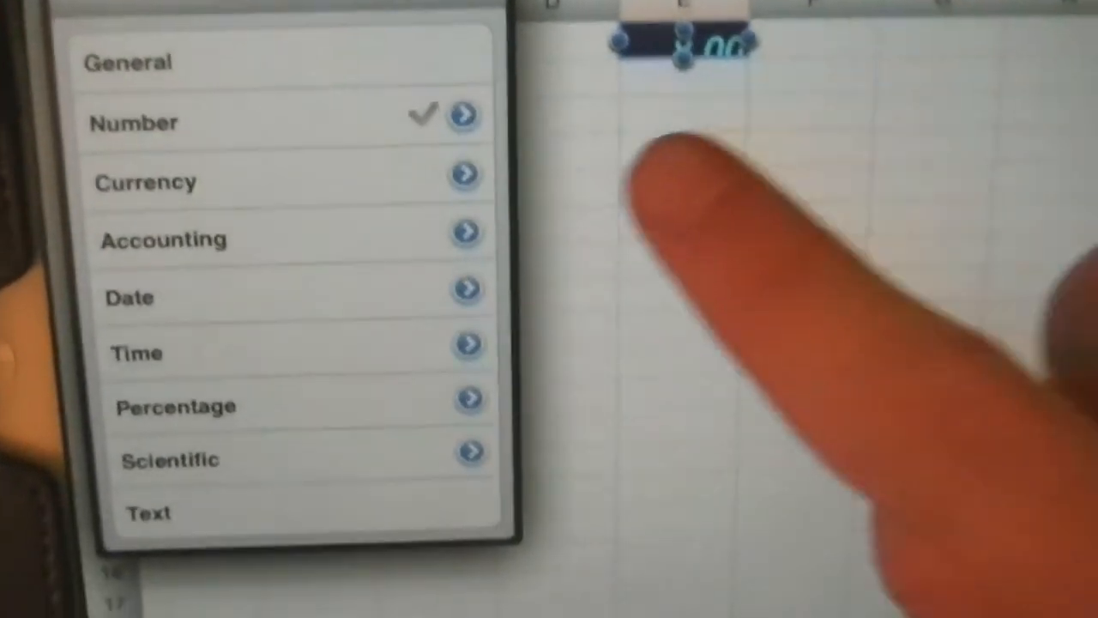
{"action": "left_click", "coordinate": [464, 114]}
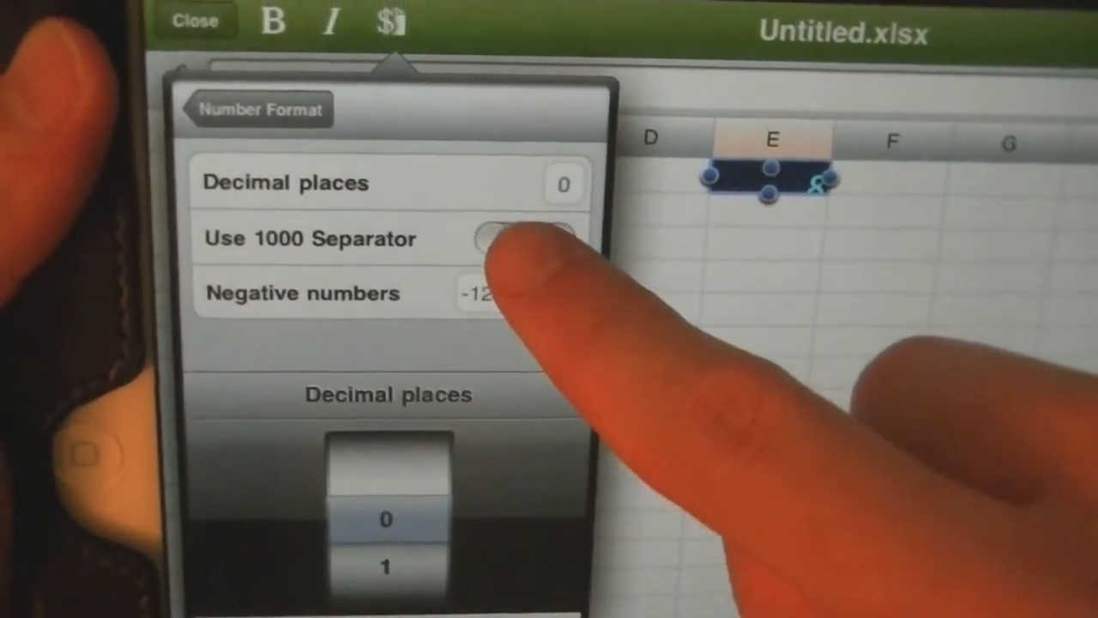
{"action": "left_click", "coordinate": [515, 239]}
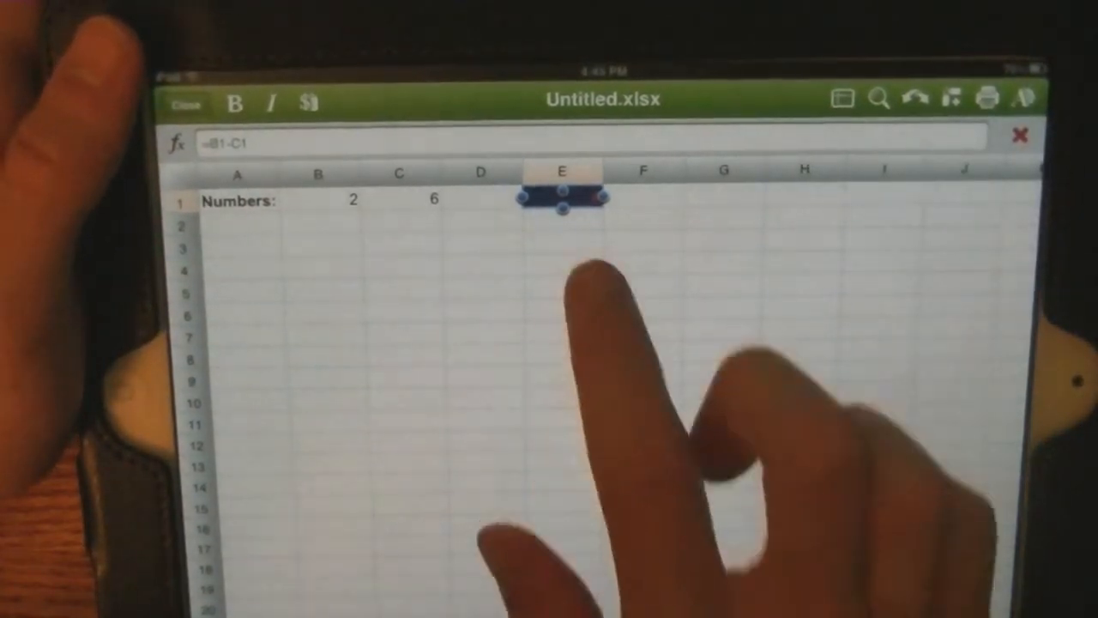
Close the spreadsheet and save it as excel.xlsx to the online account.
{"action": "left_click", "coordinate": [186, 103]}
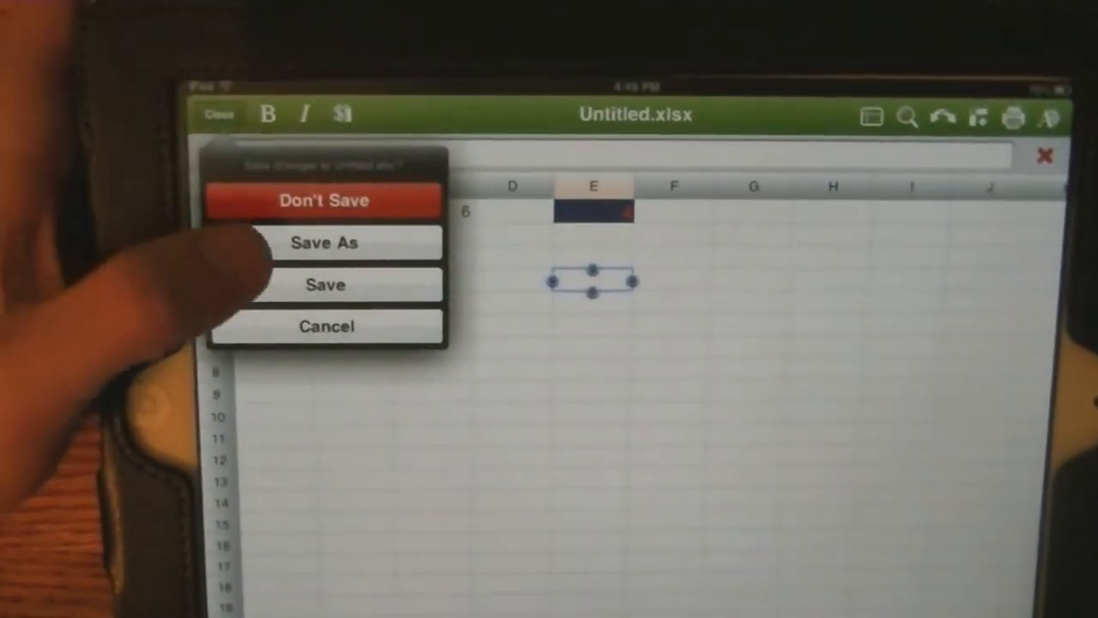
{"action": "left_click", "coordinate": [324, 242]}
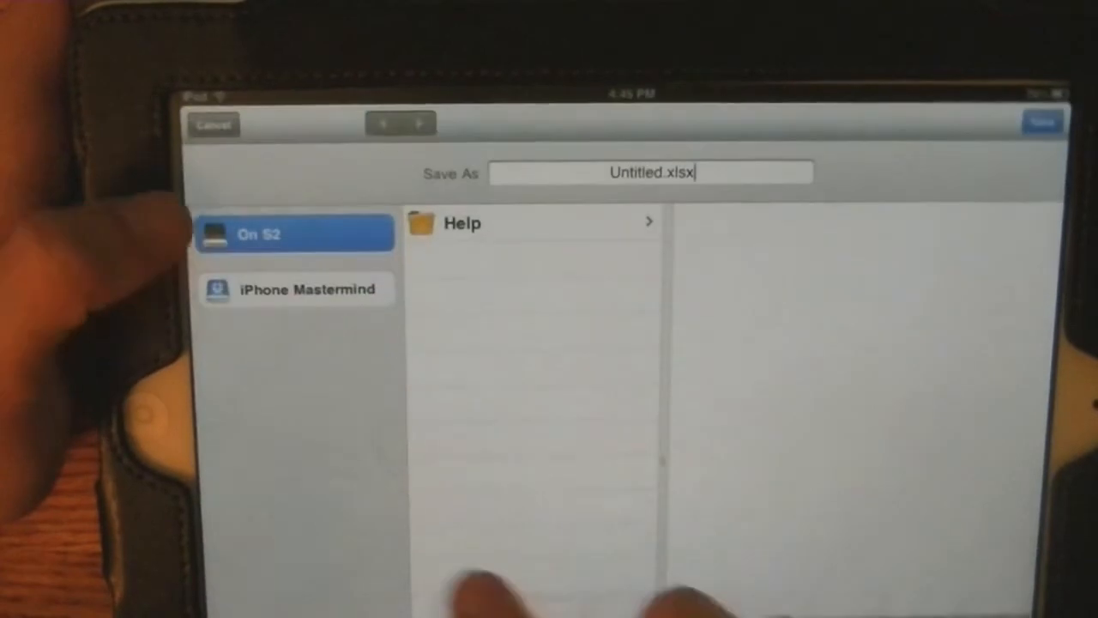
{"action": "left_click", "coordinate": [296, 289]}
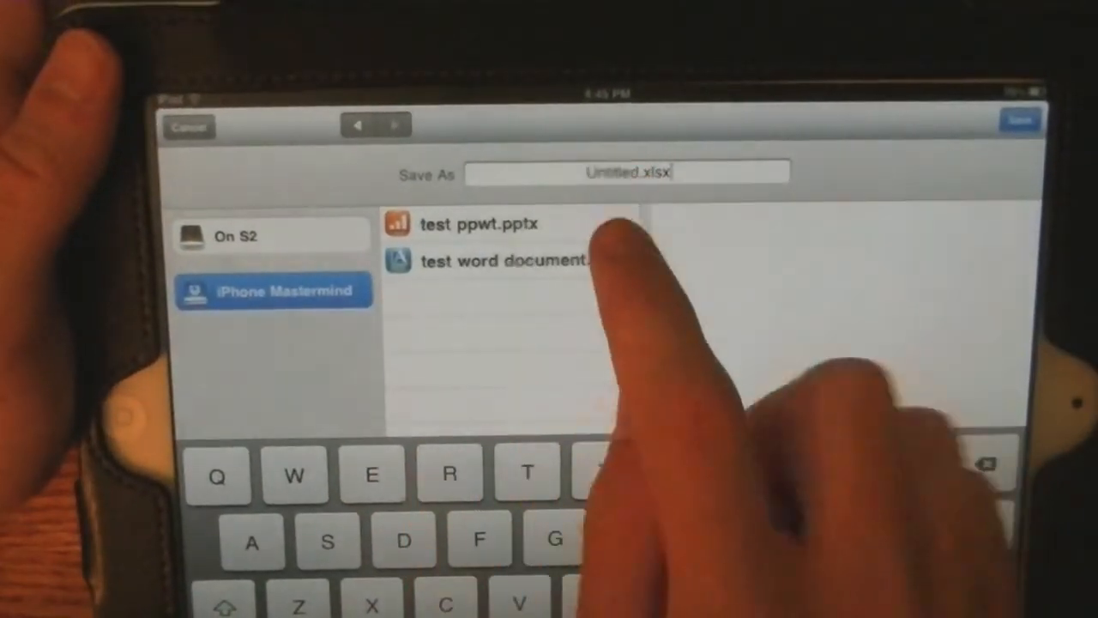
{"action": "type", "text": "ex.xlsx"}
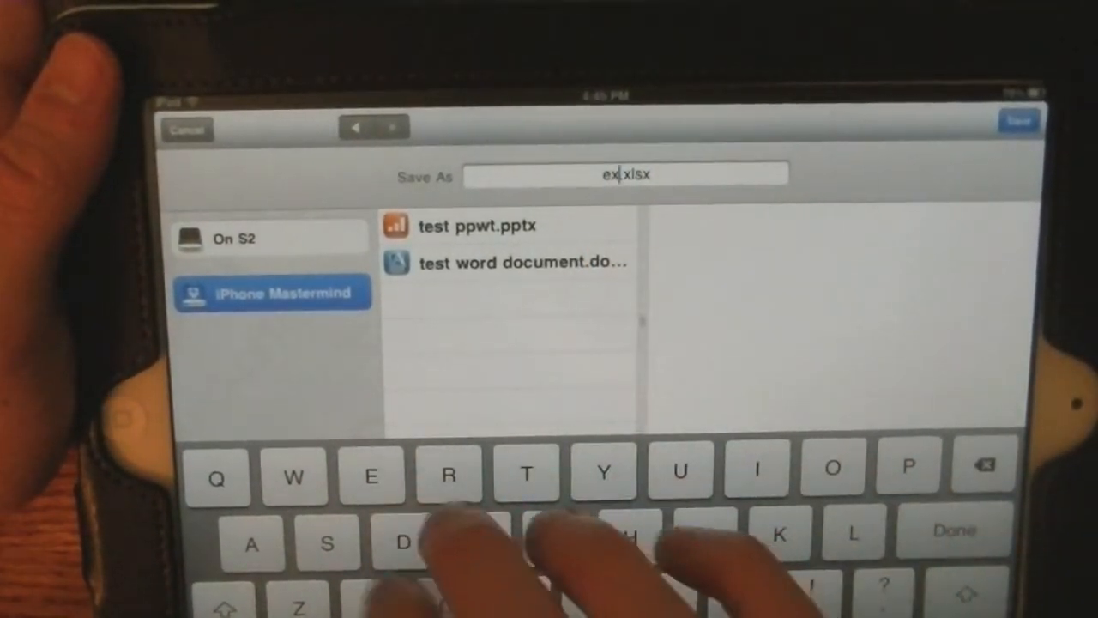
{"action": "type", "text": "cel"}
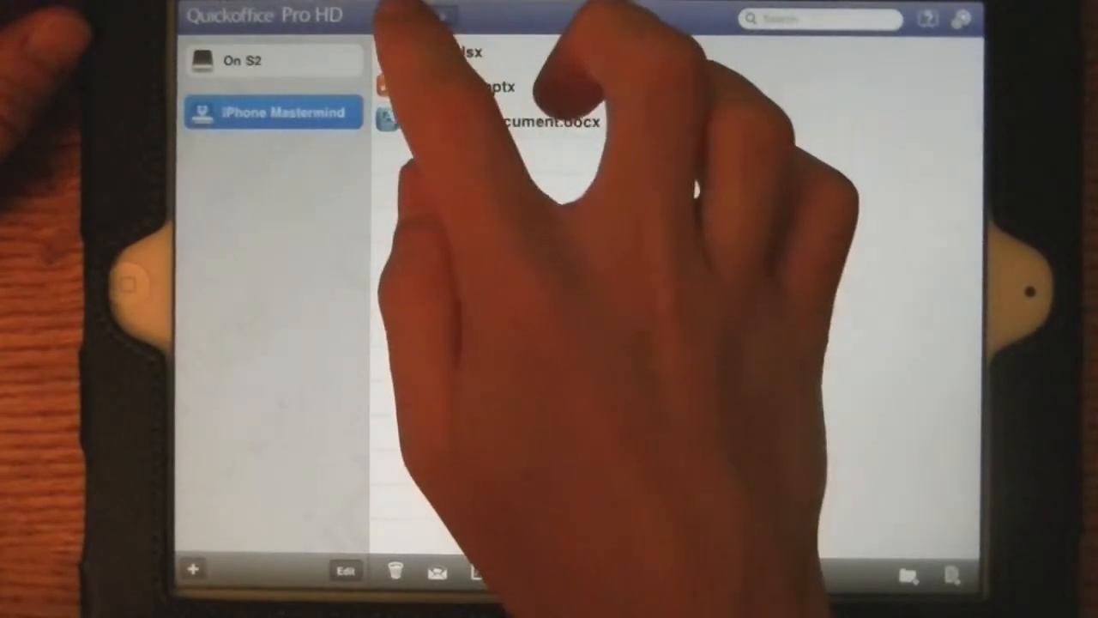
Switch between device storage and the online account's file list.
{"action": "left_click", "coordinate": [275, 60]}
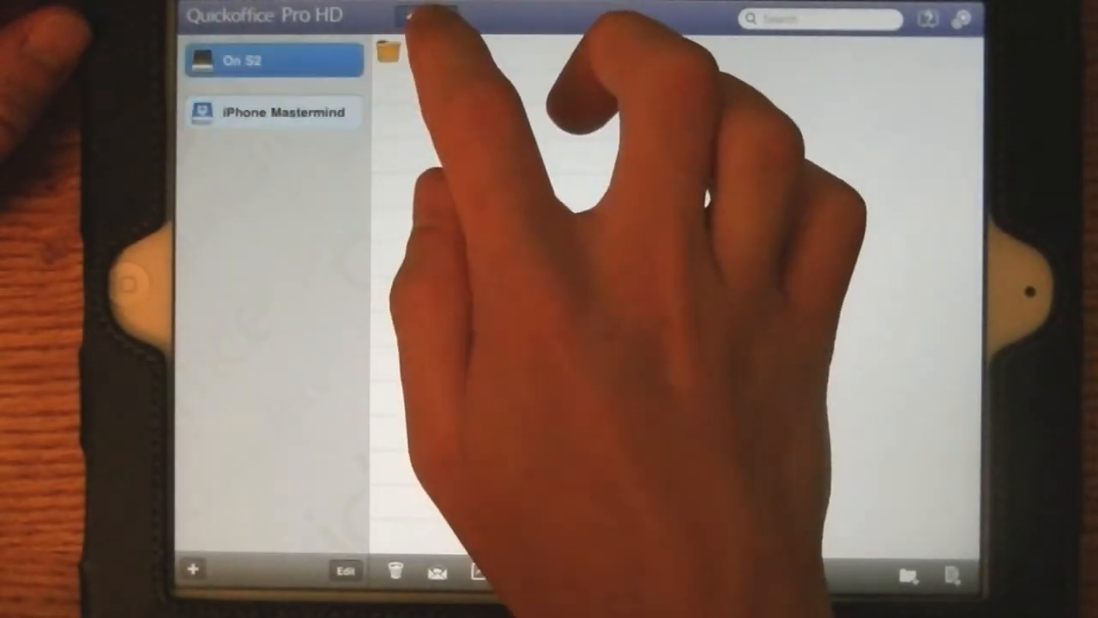
{"action": "left_click", "coordinate": [275, 112]}
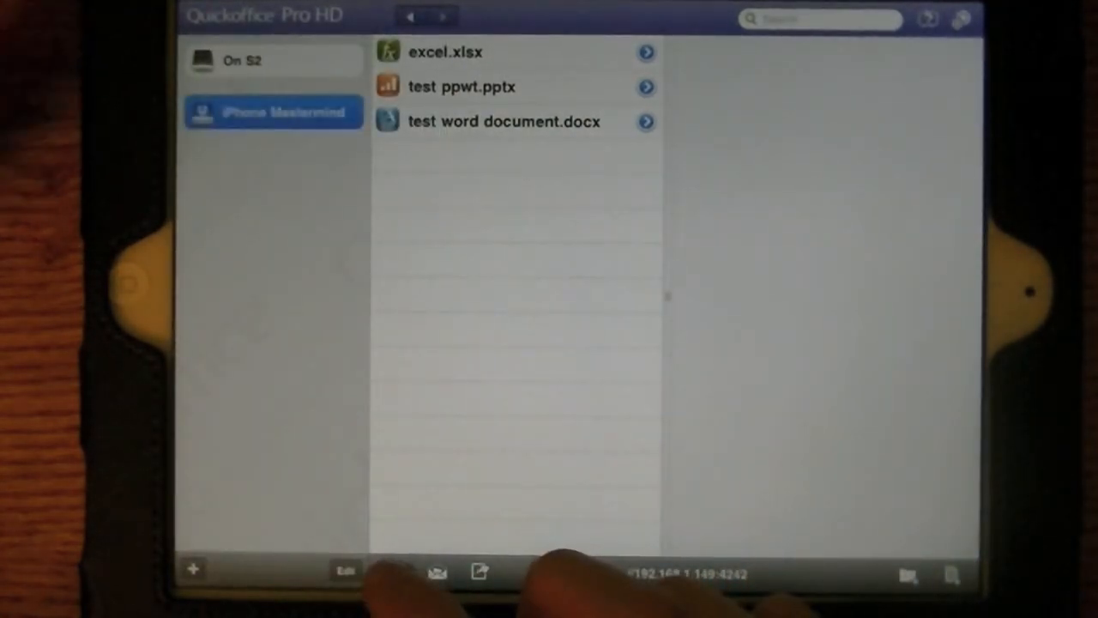
{"action": "left_click", "coordinate": [346, 571]}
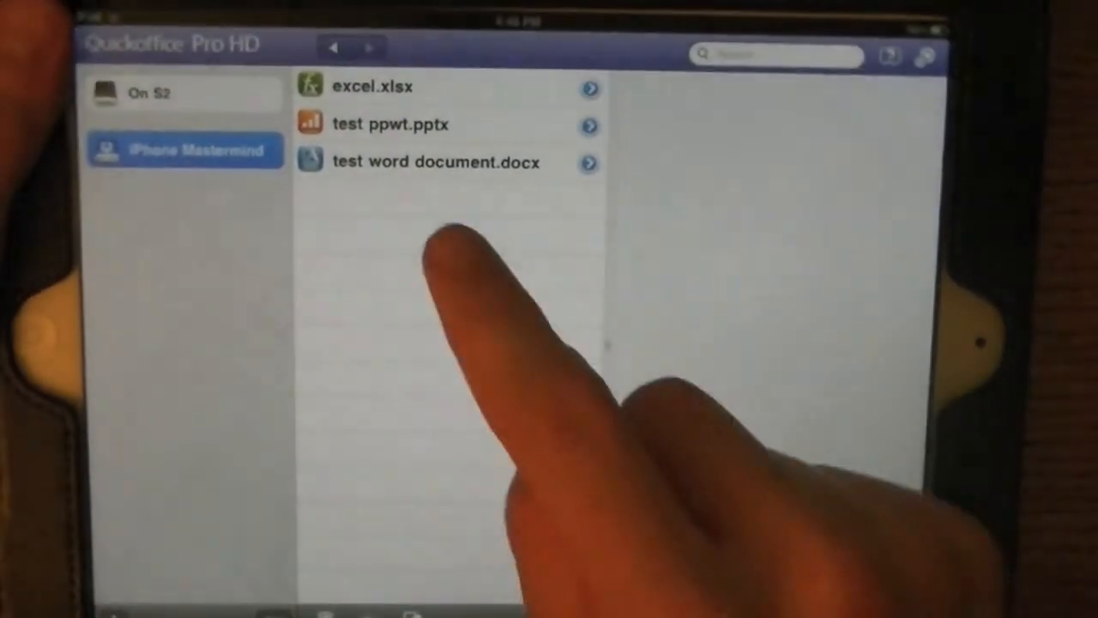
Drag the word document to the trash, cancel the deletion, and view On S2.
{"action": "left_click", "coordinate": [435, 162]}
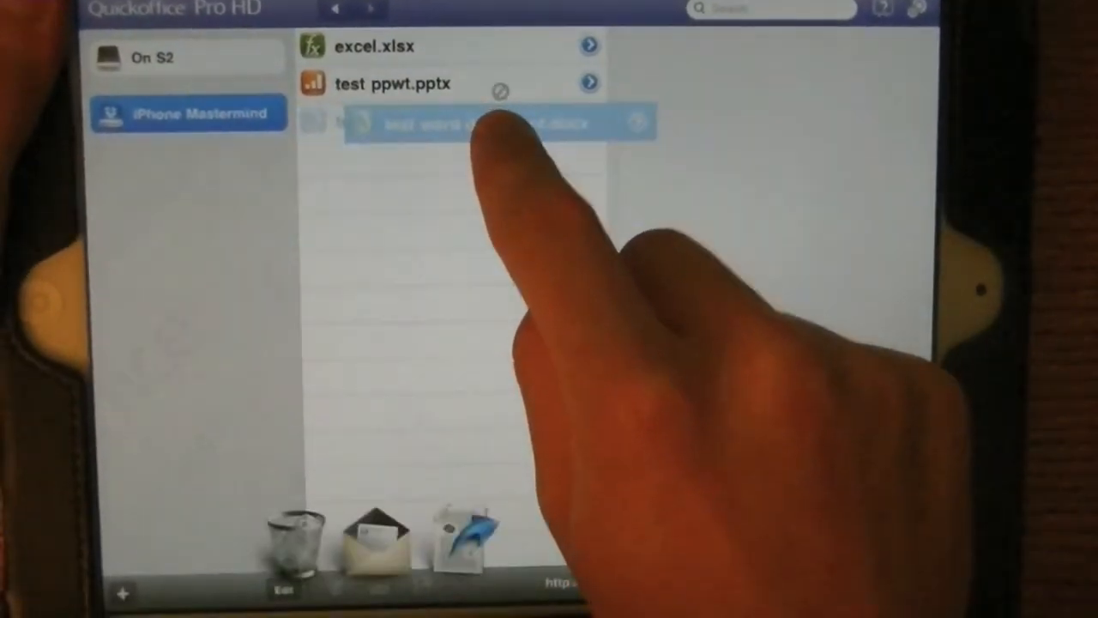
{"action": "left_click", "coordinate": [437, 121]}
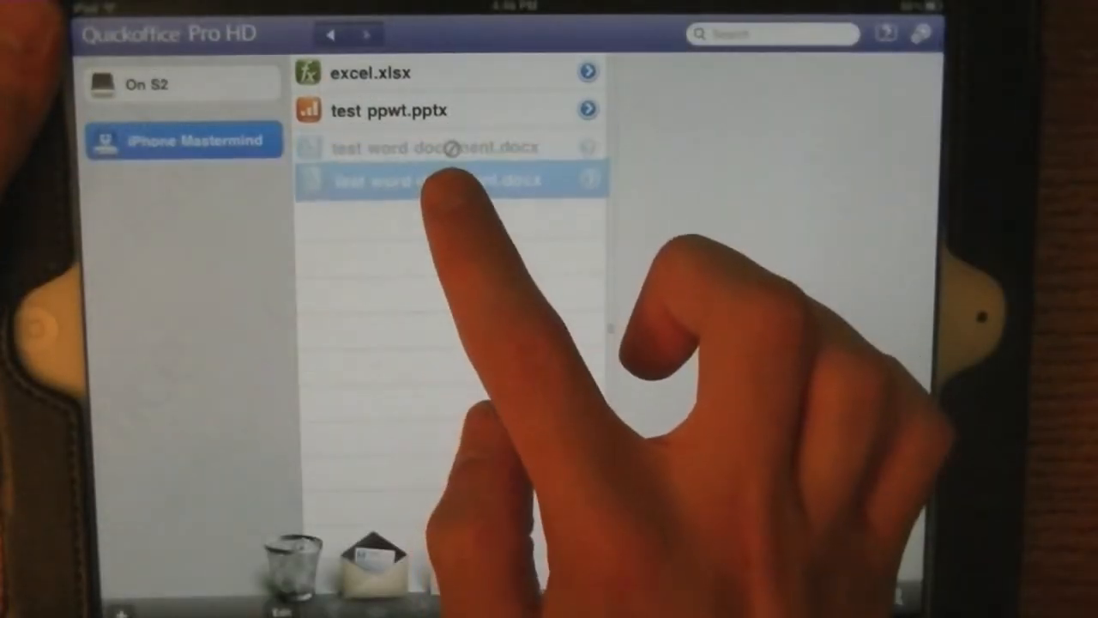
{"action": "left_click", "coordinate": [420, 610]}
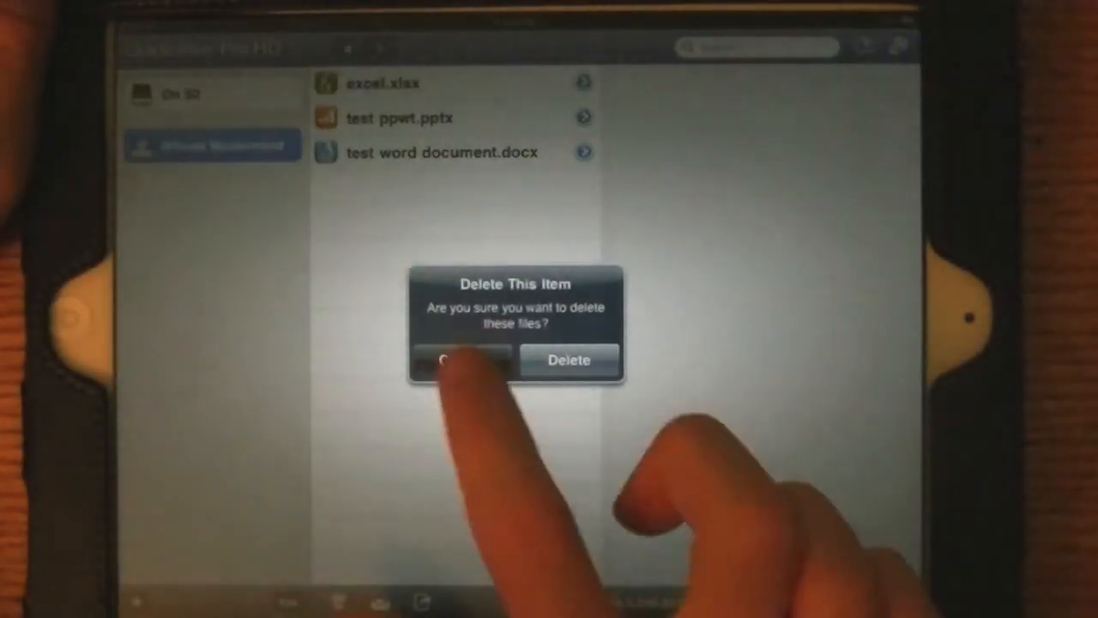
{"action": "left_click", "coordinate": [459, 360]}
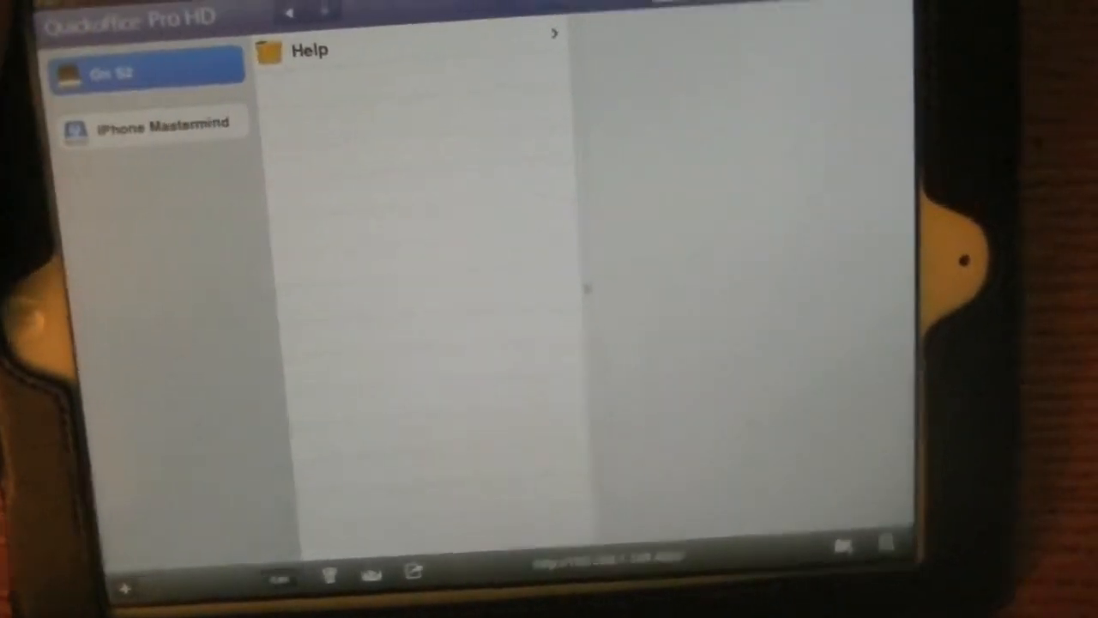
Create a new folder named 'test' in the device's On S2 storage.
{"action": "left_click", "coordinate": [125, 588]}
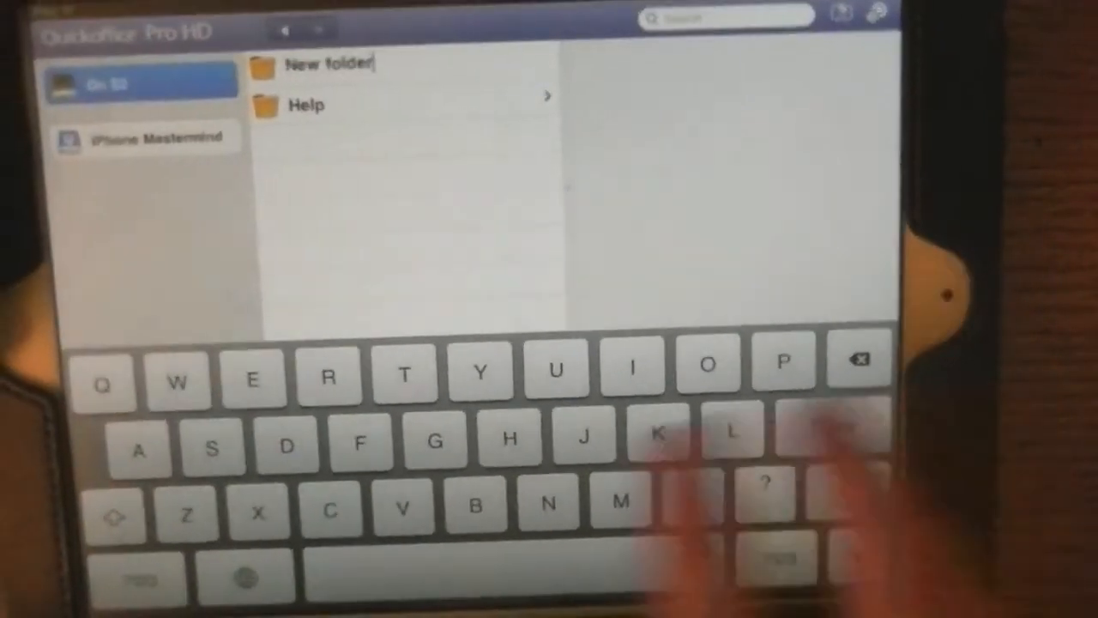
{"action": "type", "text": "t"}
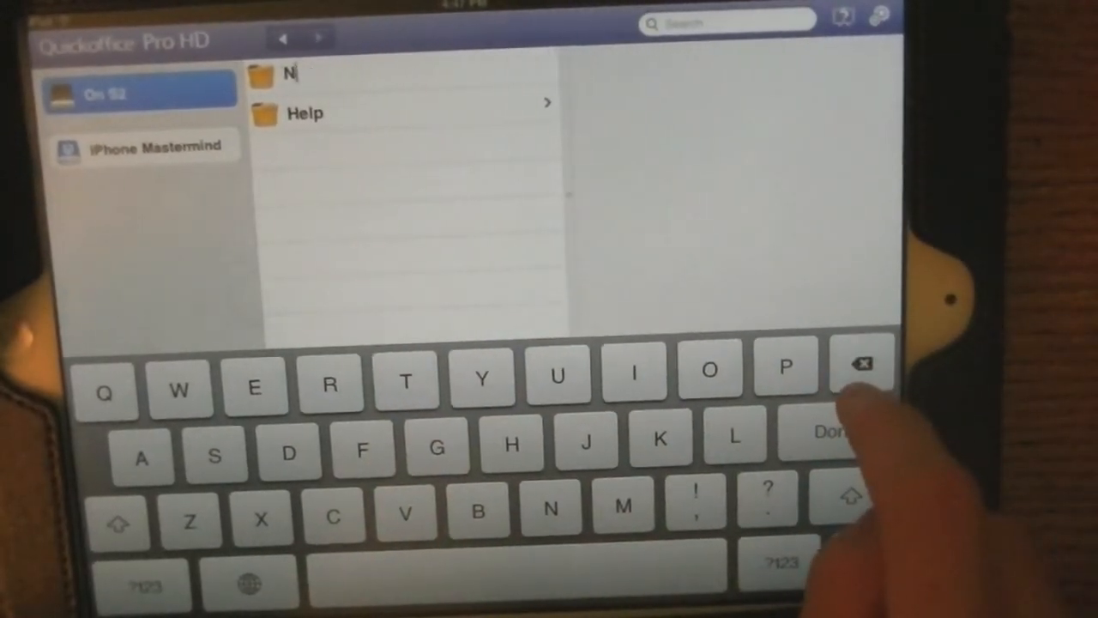
{"action": "type", "text": "test"}
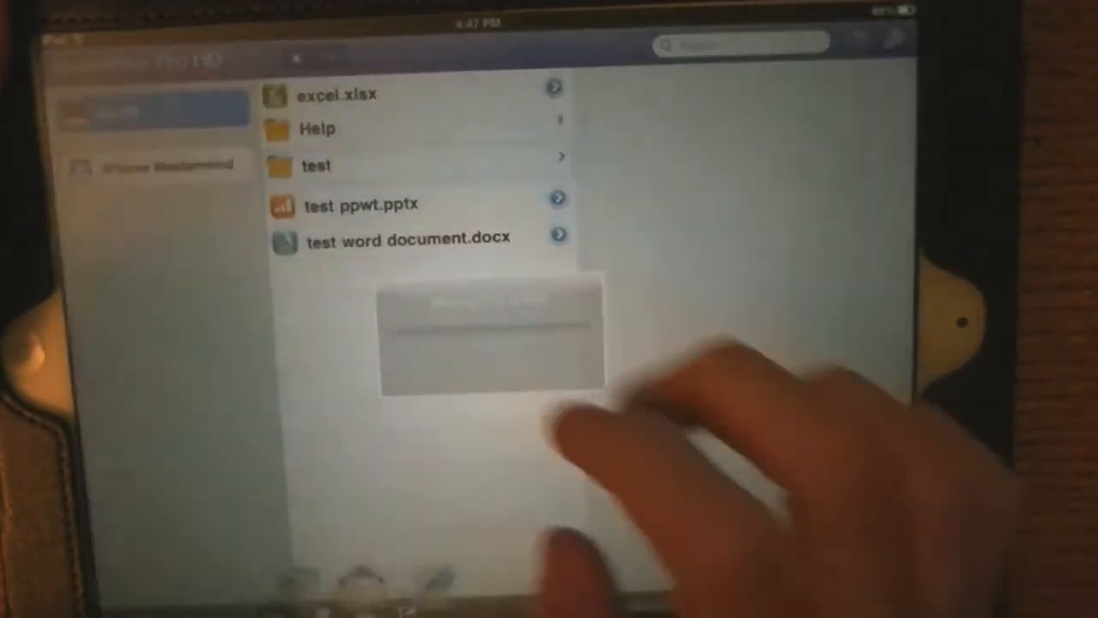
Open Settings via the wrench icon to view file transfer and passcode options.
{"action": "left_click", "coordinate": [343, 165]}
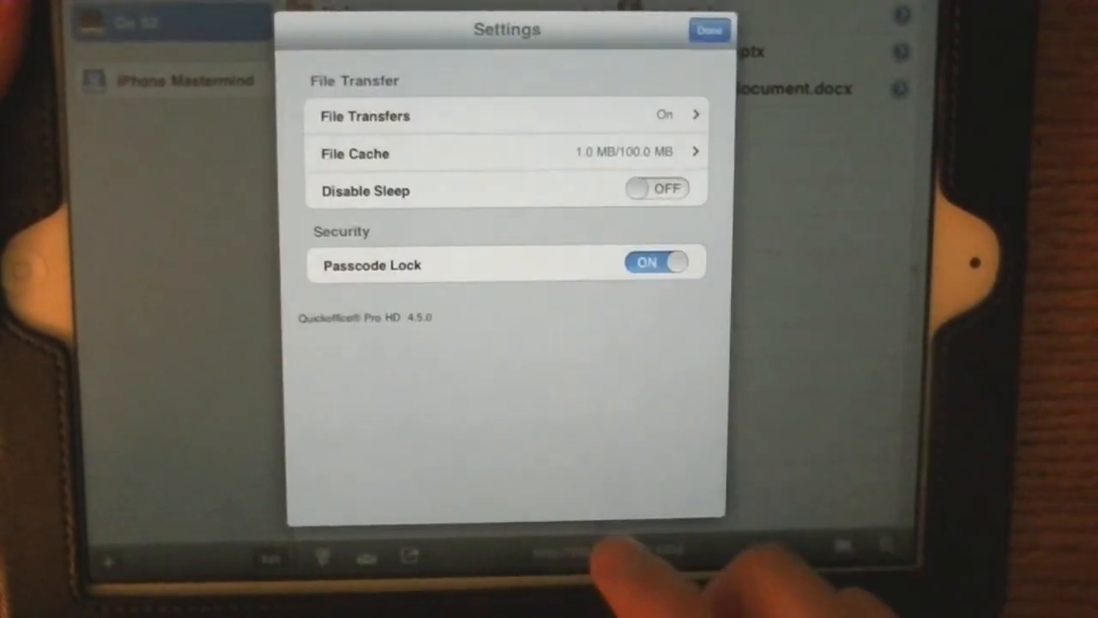
Close Settings and open the test folder holding excel.xlsx, test ppwt.pptx and the word document.
{"action": "left_click", "coordinate": [709, 30]}
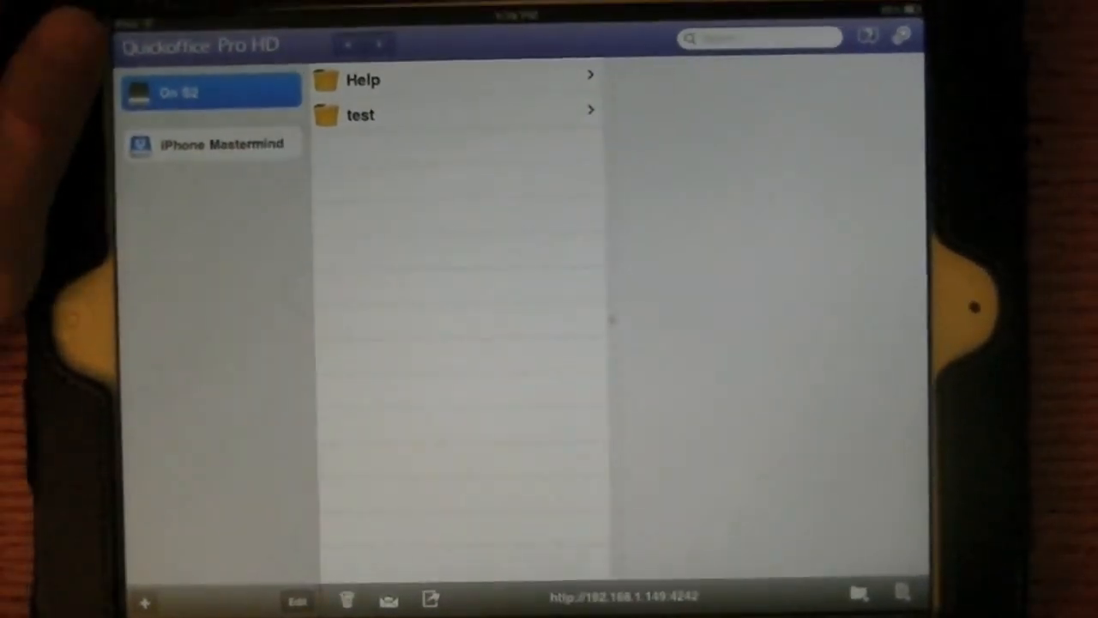
{"action": "left_click", "coordinate": [361, 115]}
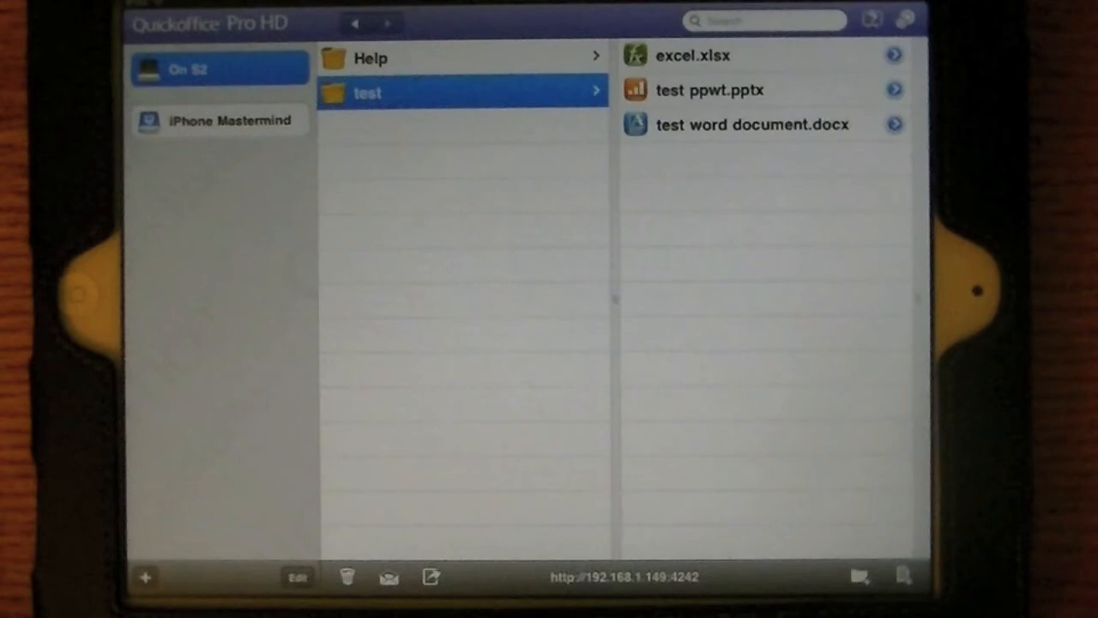